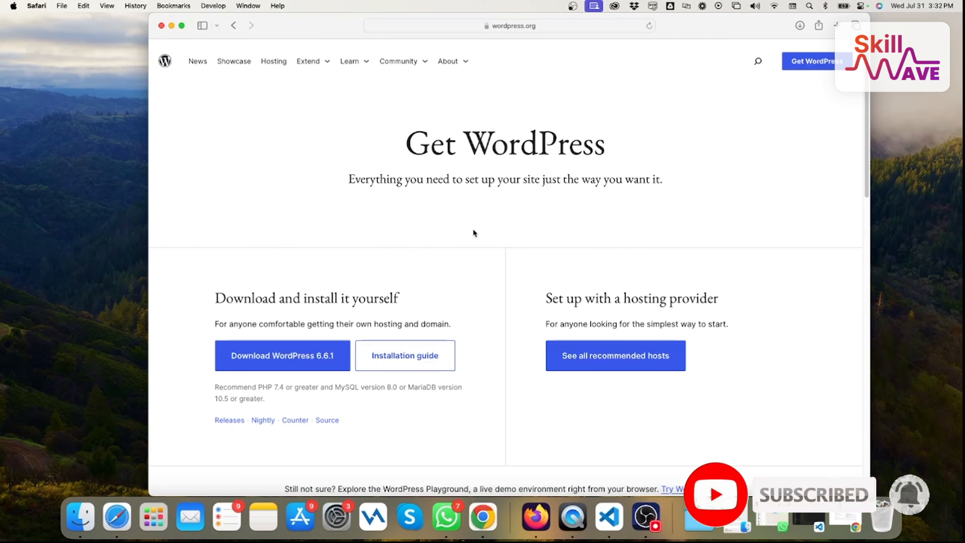
Launch the XAMPP manager (manager-osx) via Spotlight search for 'xampp'
key(cmd+space)
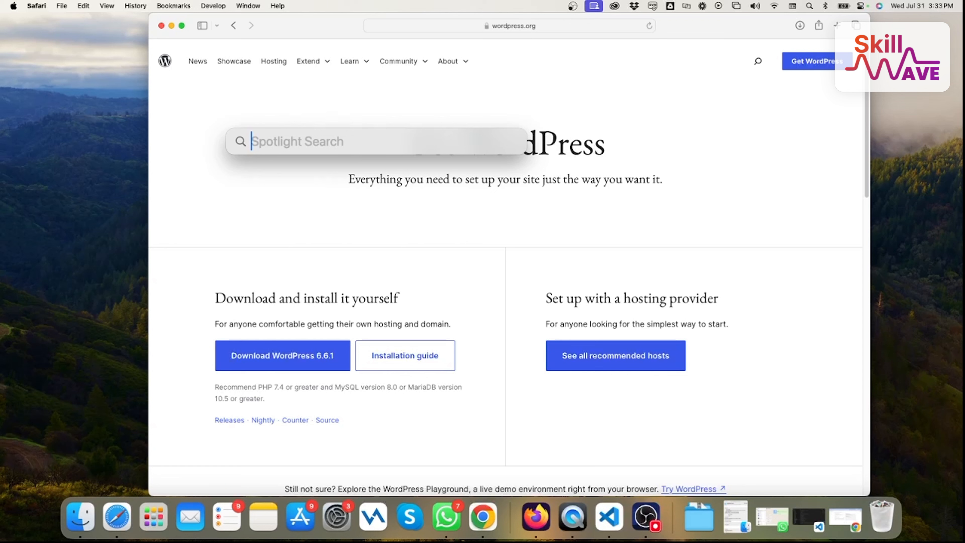
text(xampp)
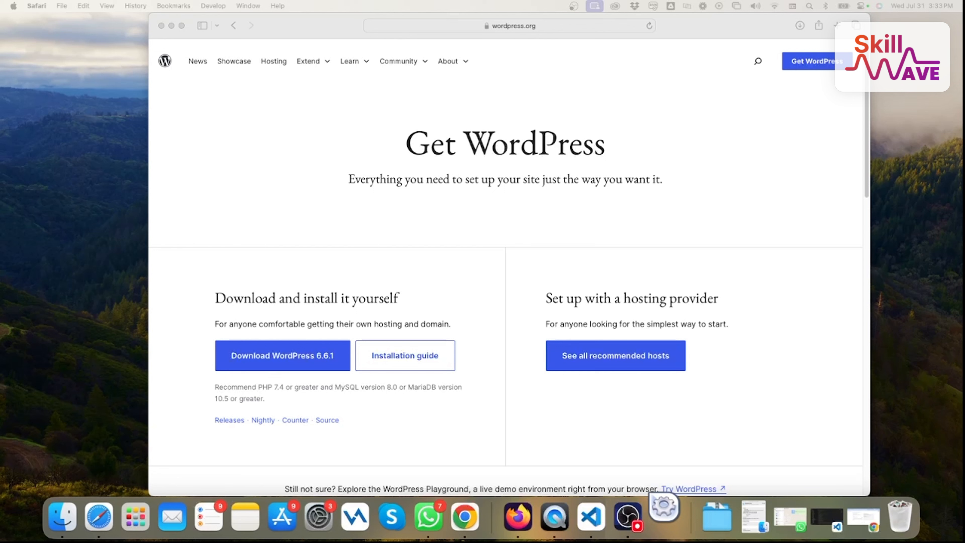
mouse_move(377, 187)
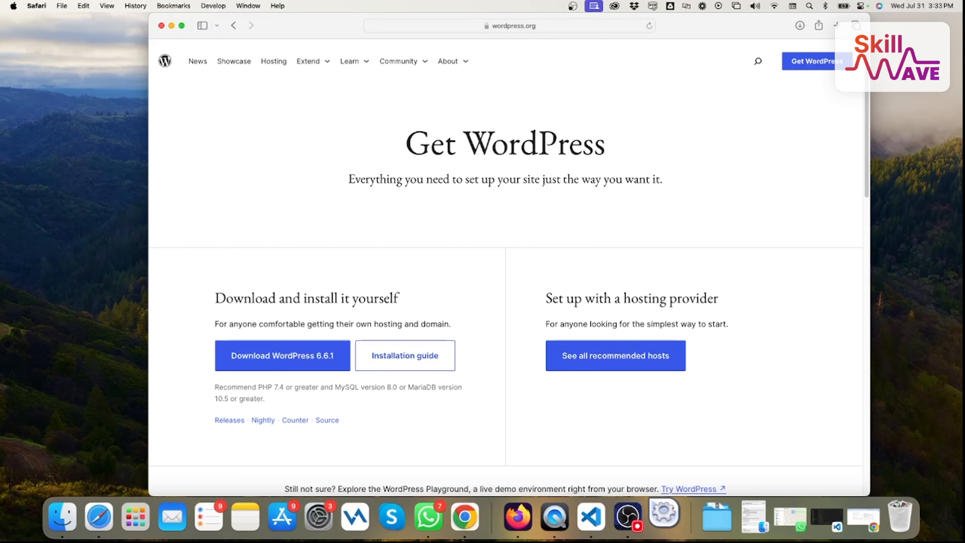
mouse_move(664, 515)
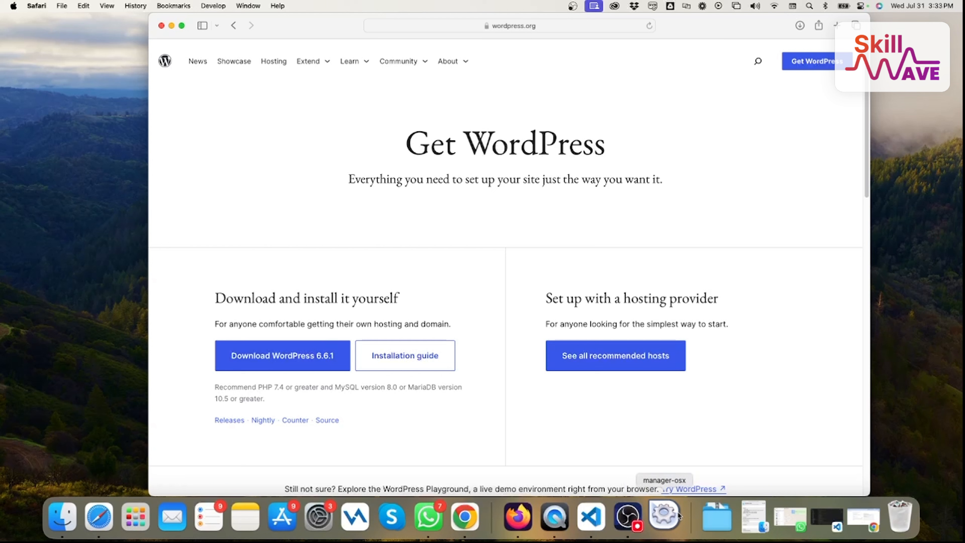
Start MySQL, ProFTPD and Apache from the XAMPP manager's Manage Servers view
click(663, 517)
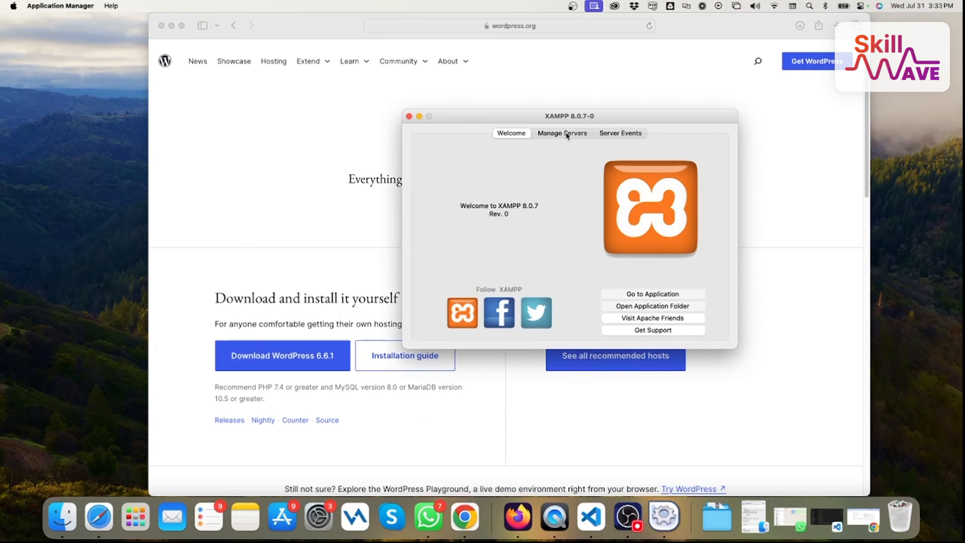
click(561, 133)
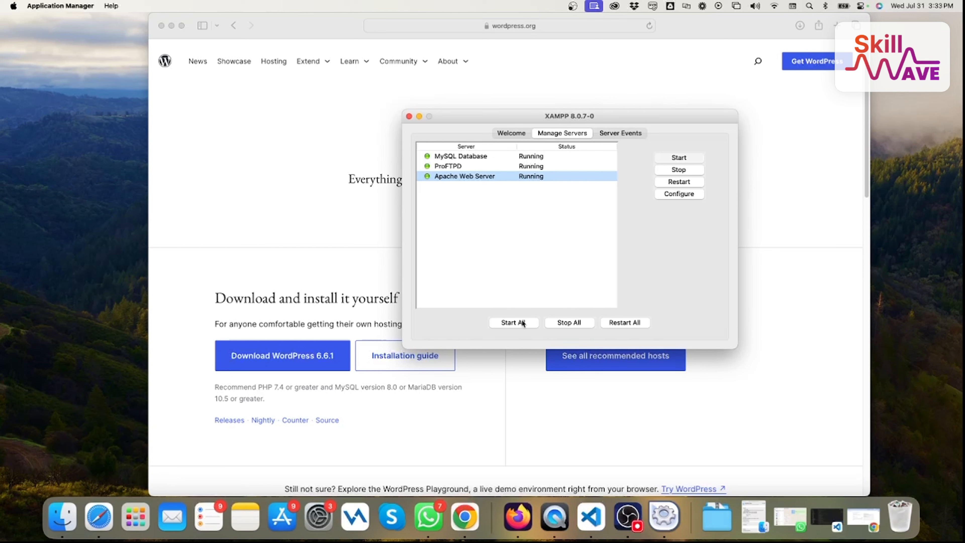
mouse_move(527, 209)
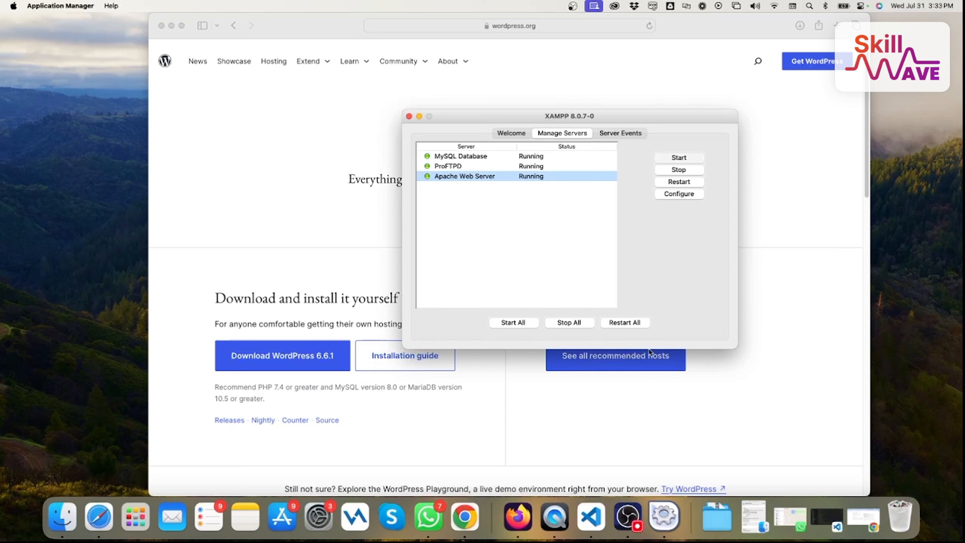
mouse_move(560, 335)
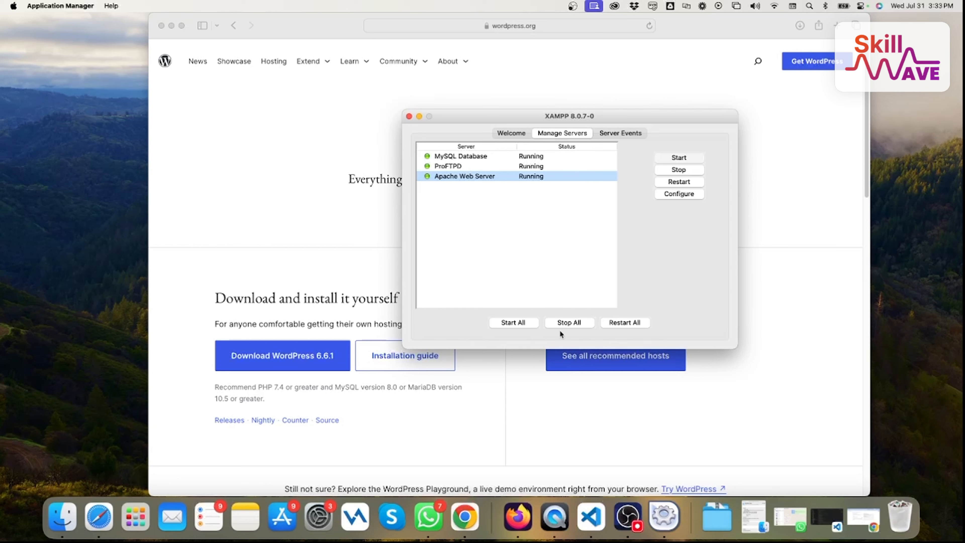
mouse_move(529, 248)
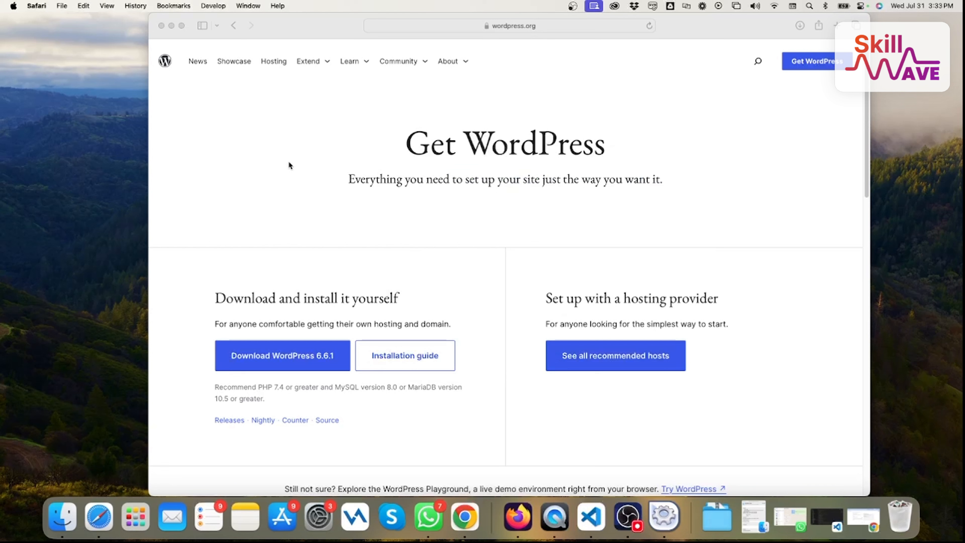
Add a new blank Safari tab beside the WordPress download page
click(510, 25)
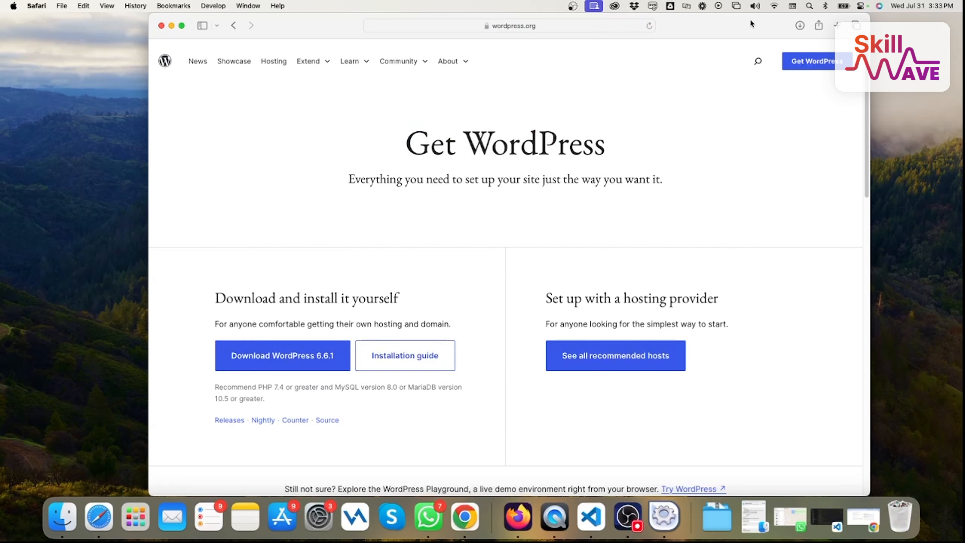
mouse_move(558, 253)
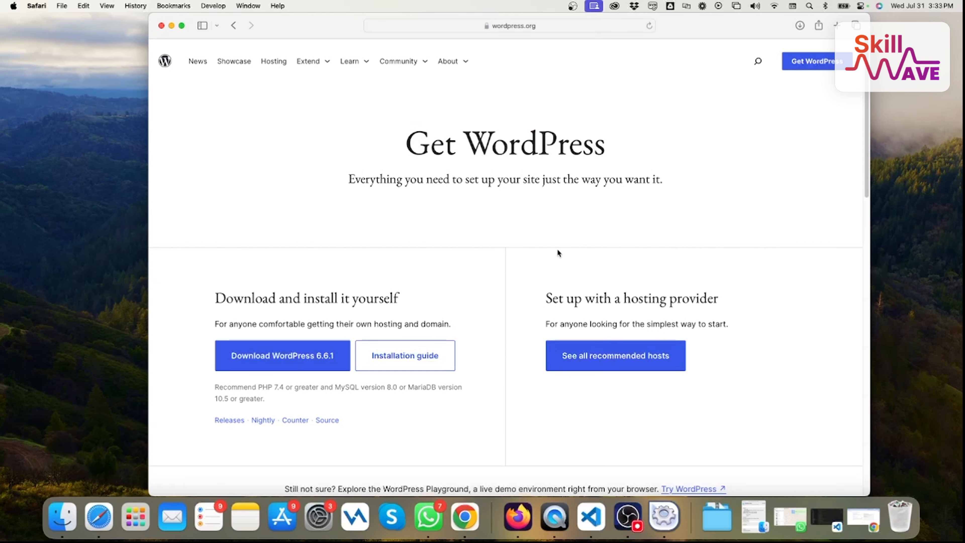
mouse_move(616, 33)
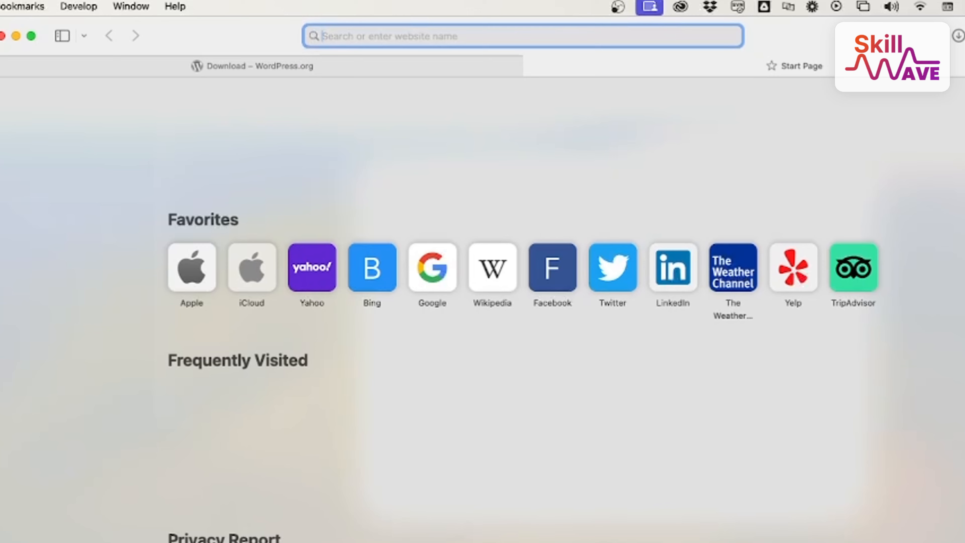
Load localhost/phpmyadmin and show its Databases list
text(localhost/p)
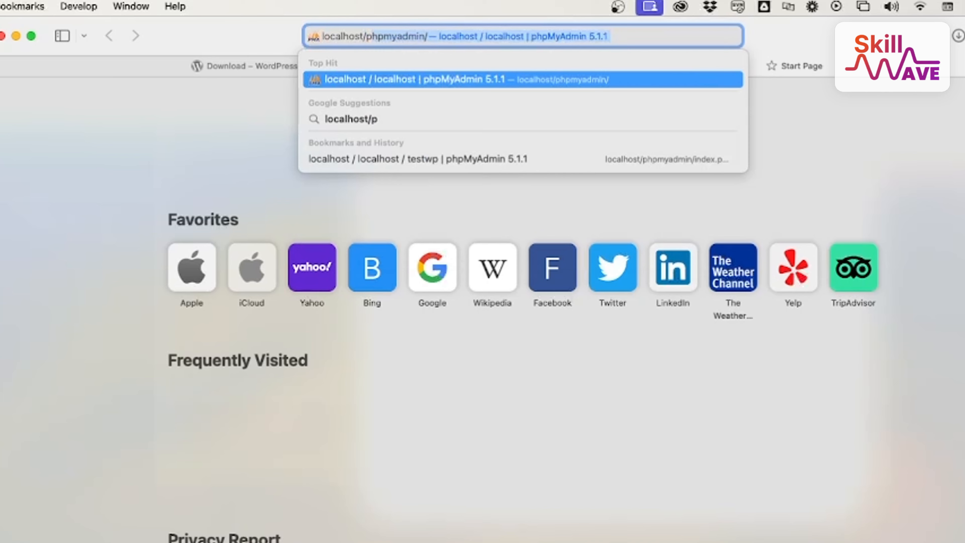
key(Return)
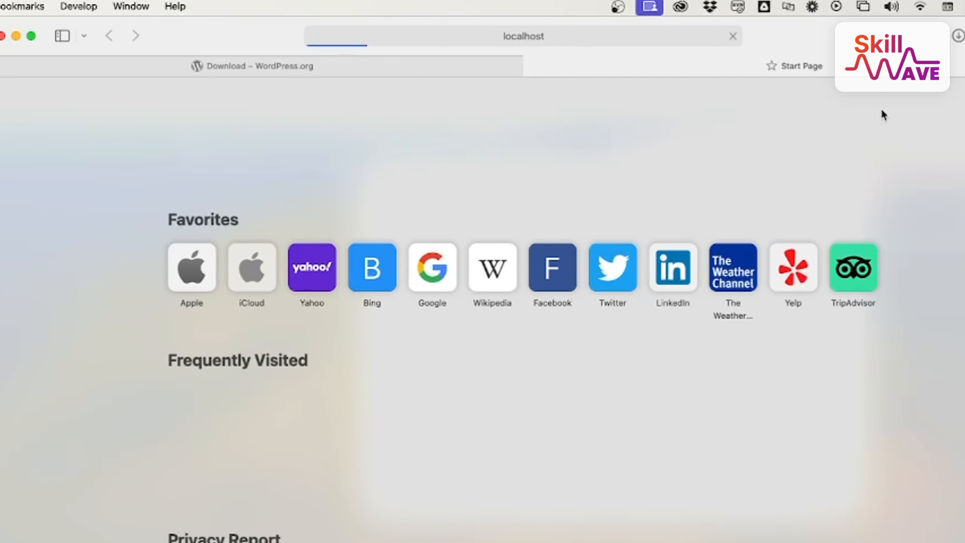
mouse_move(738, 139)
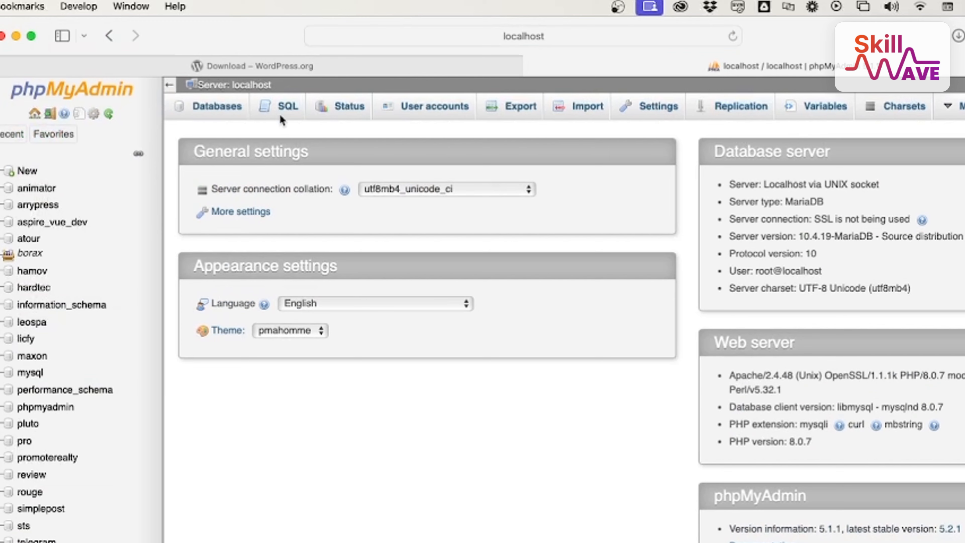
click(217, 106)
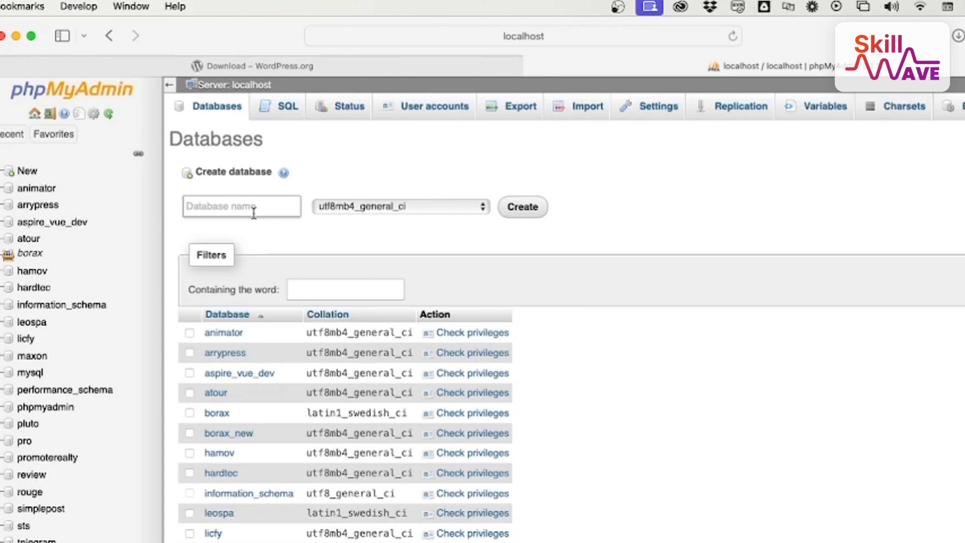
Create a new empty database named justwp
text(maxon)
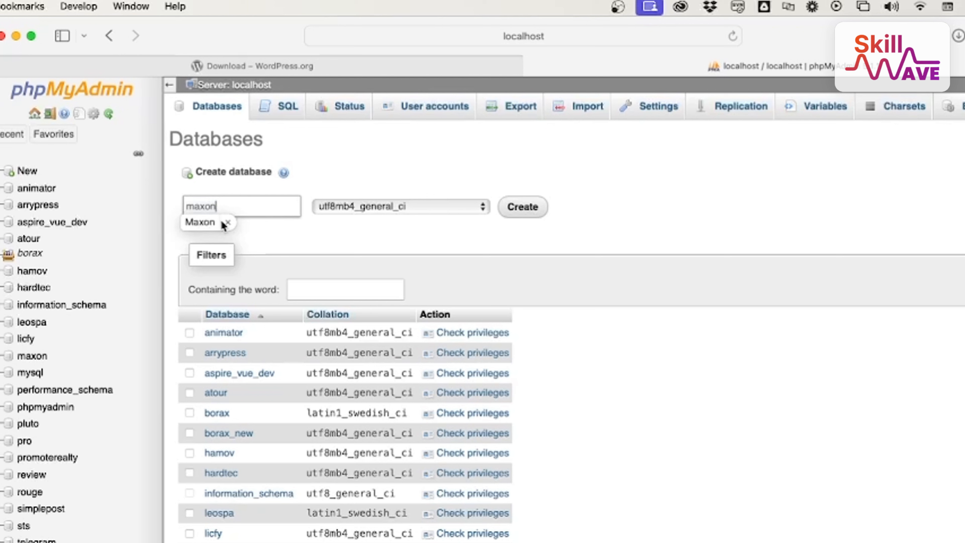
mouse_move(75, 280)
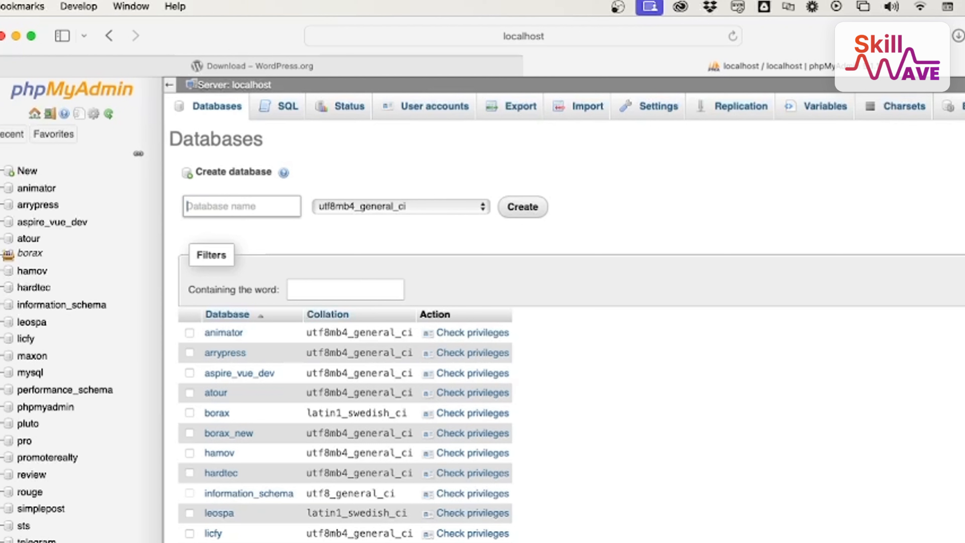
text(Jus)
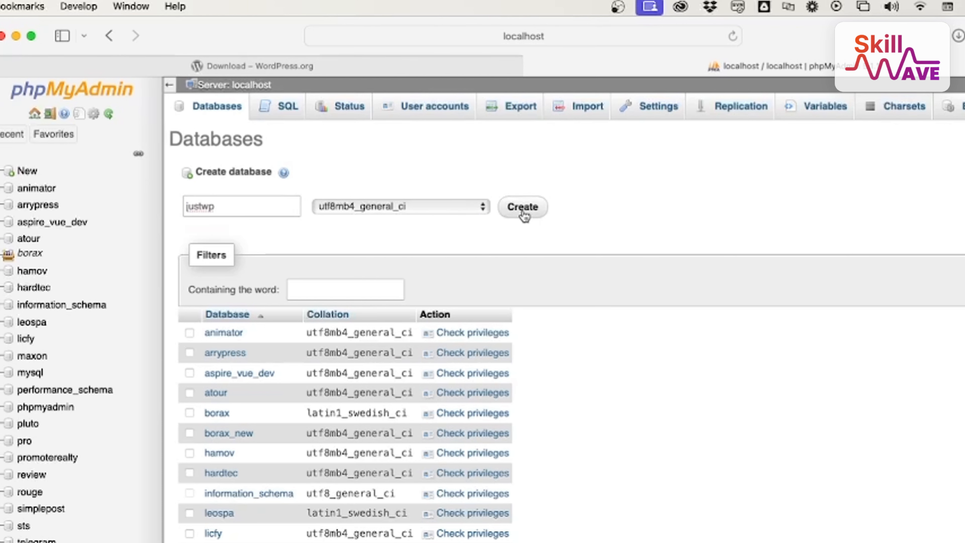
click(521, 206)
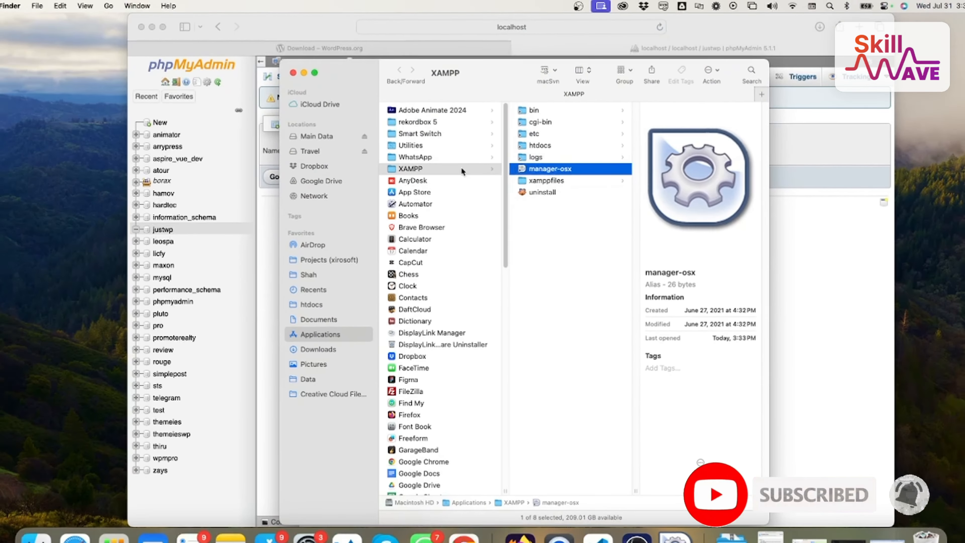
Select all downloaded WordPress files and go to the empty htdocs/justwp folder
click(537, 145)
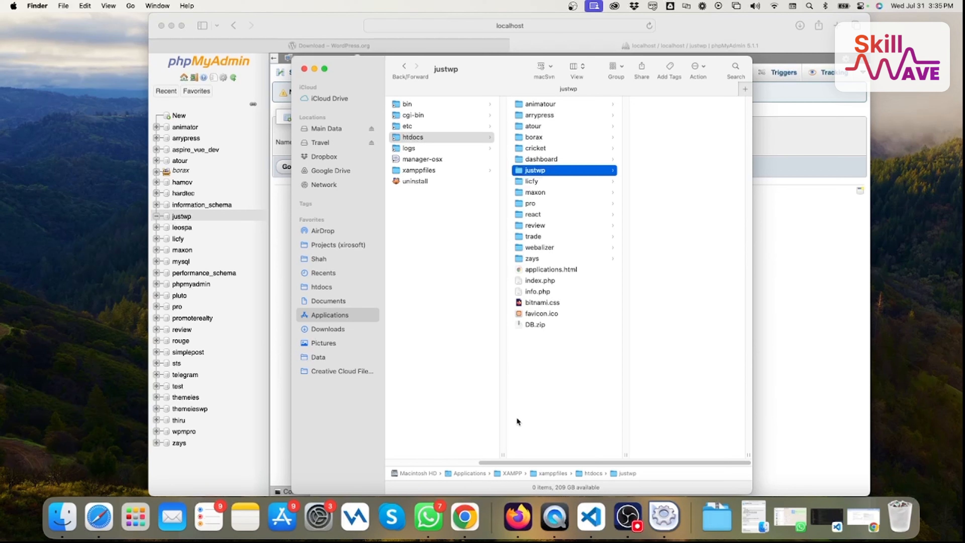
mouse_move(61, 516)
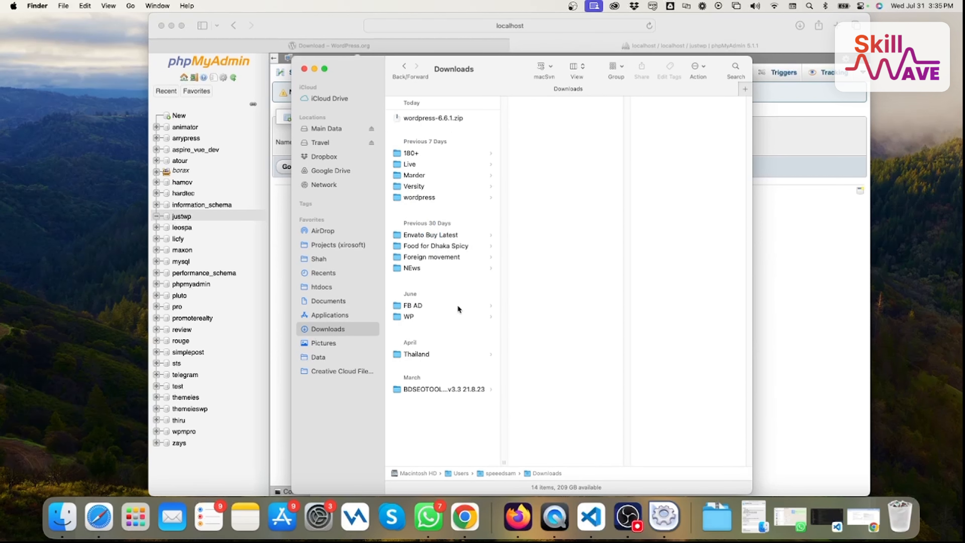
mouse_move(452, 150)
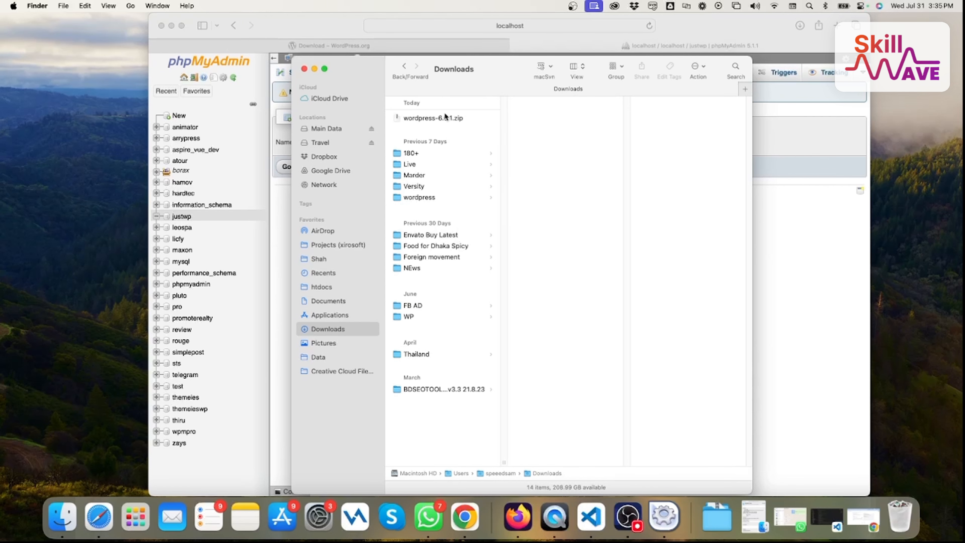
click(419, 197)
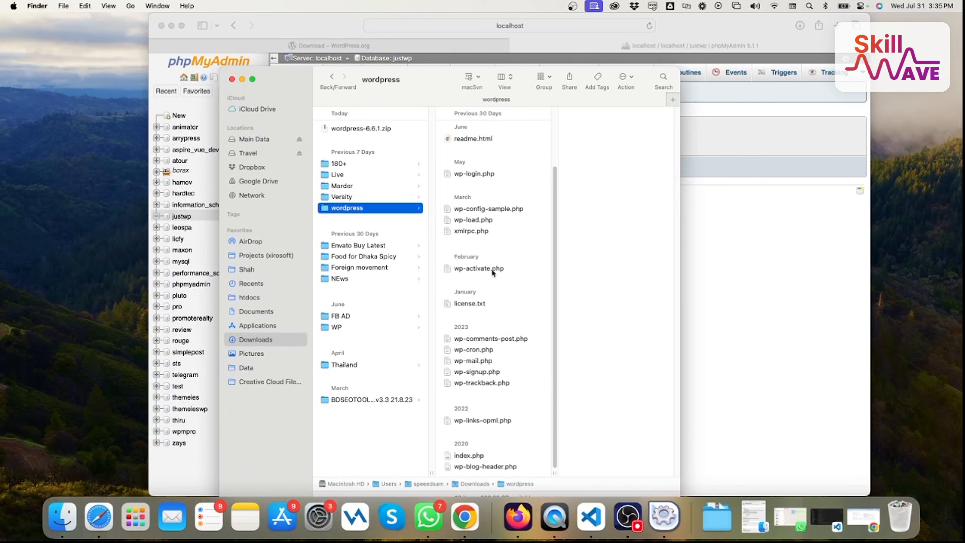
key(cmd+a)
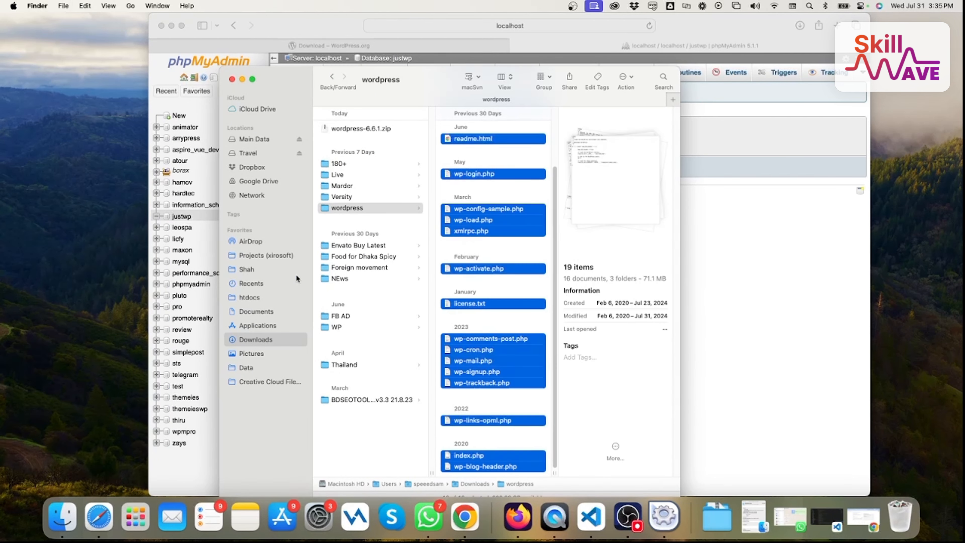
mouse_move(320, 91)
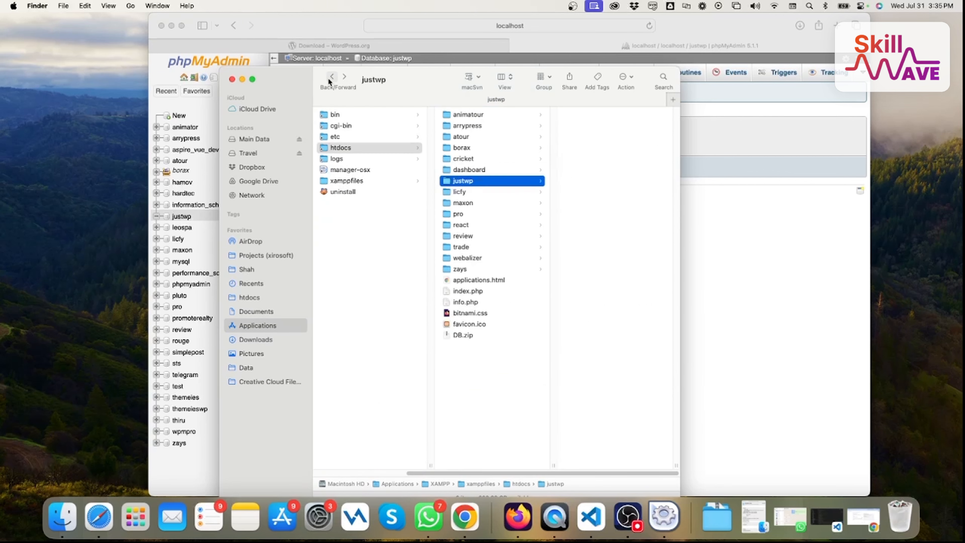
click(463, 180)
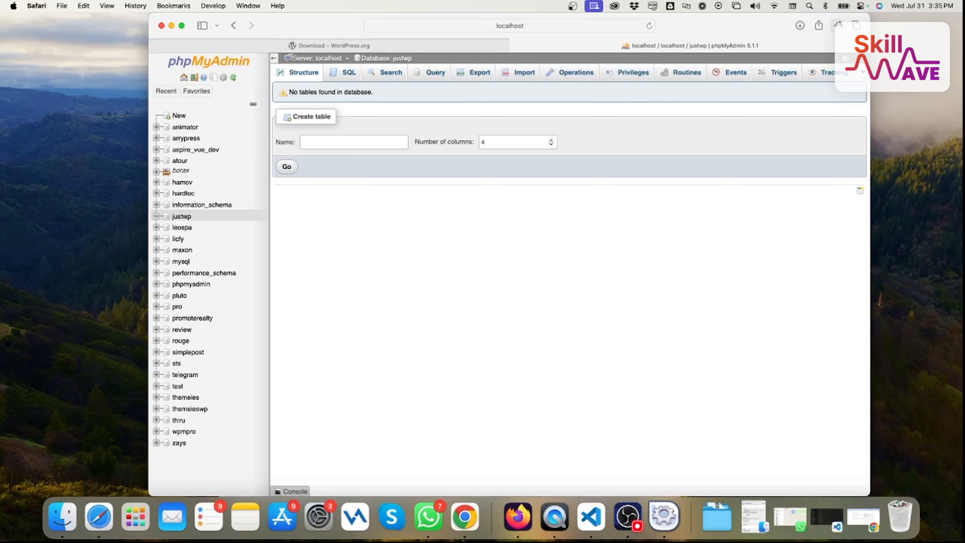
Load localhost/justwp to reach the WordPress setup welcome page
click(509, 25)
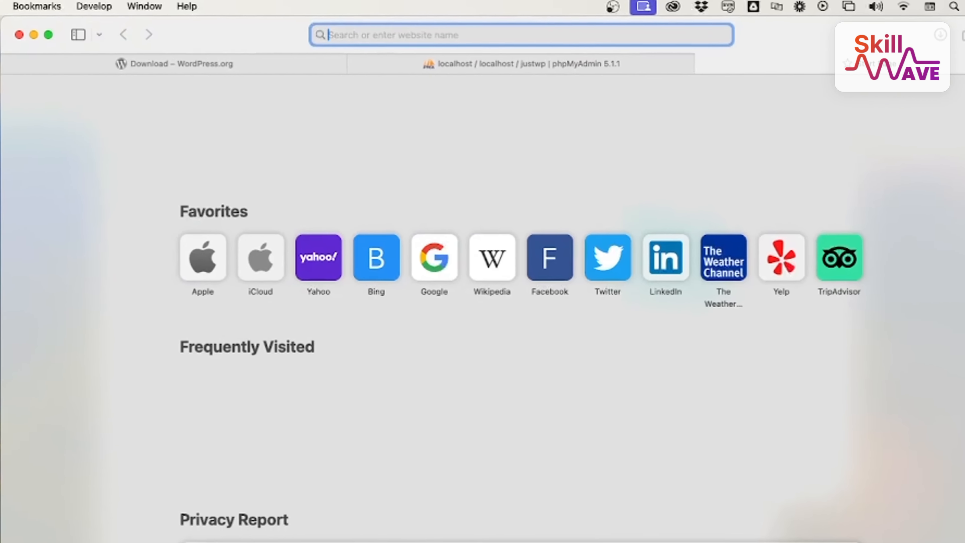
text(localhost/)
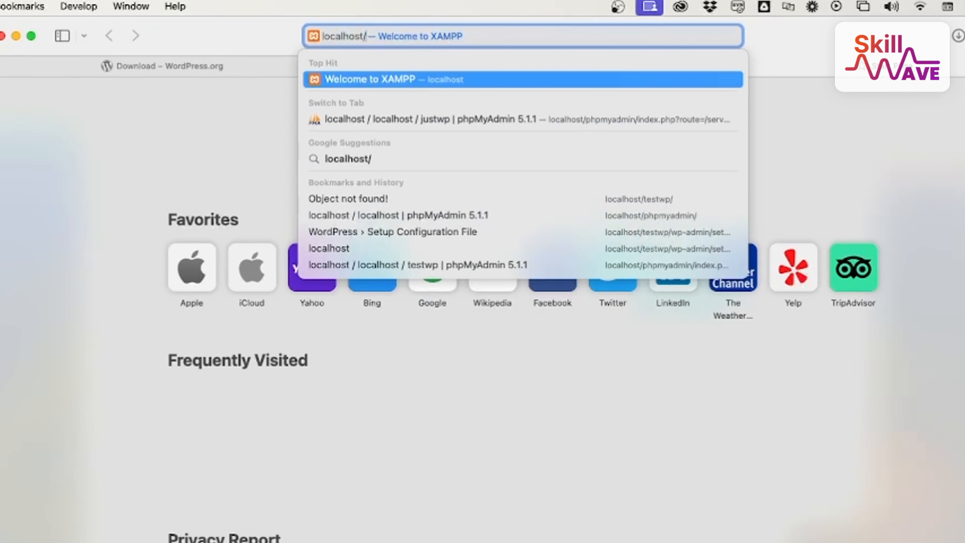
text(ju)
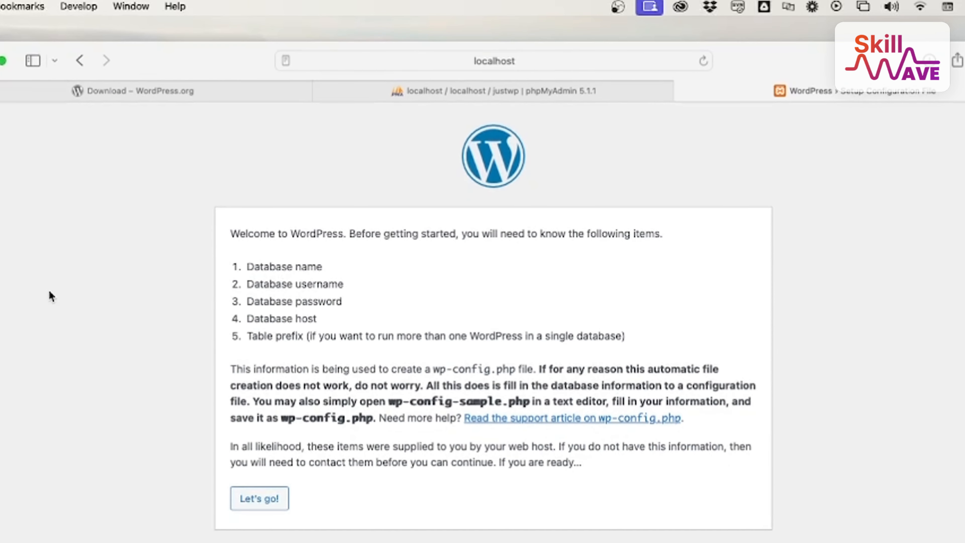
mouse_move(368, 188)
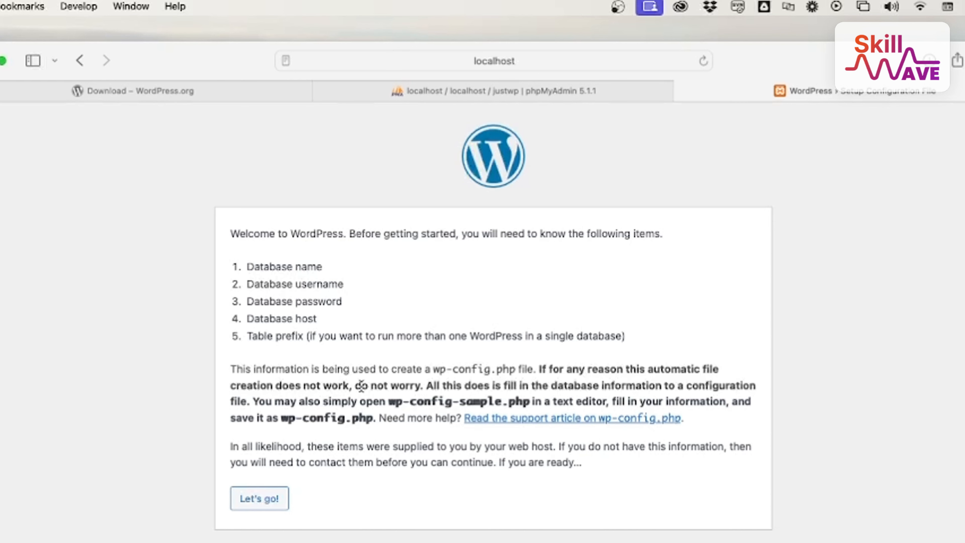
click(259, 498)
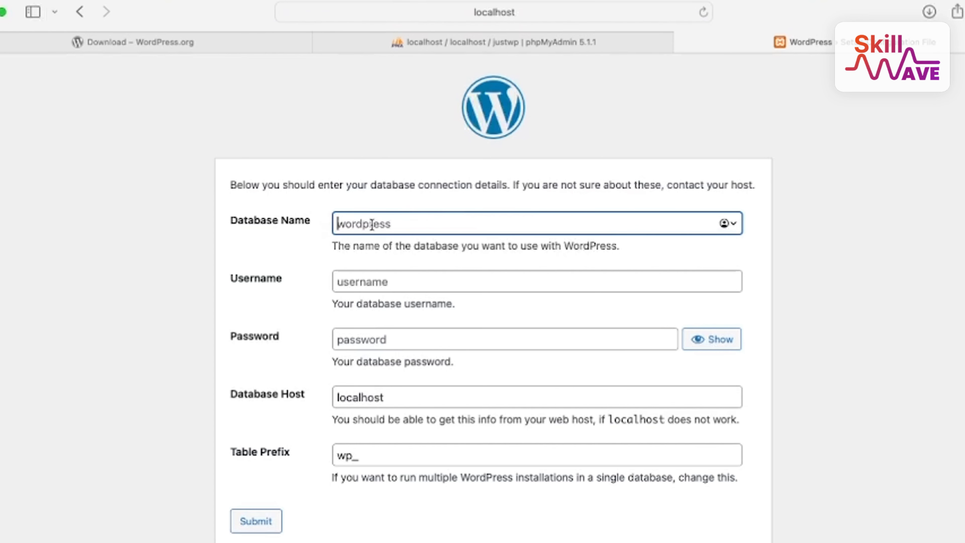
mouse_move(289, 488)
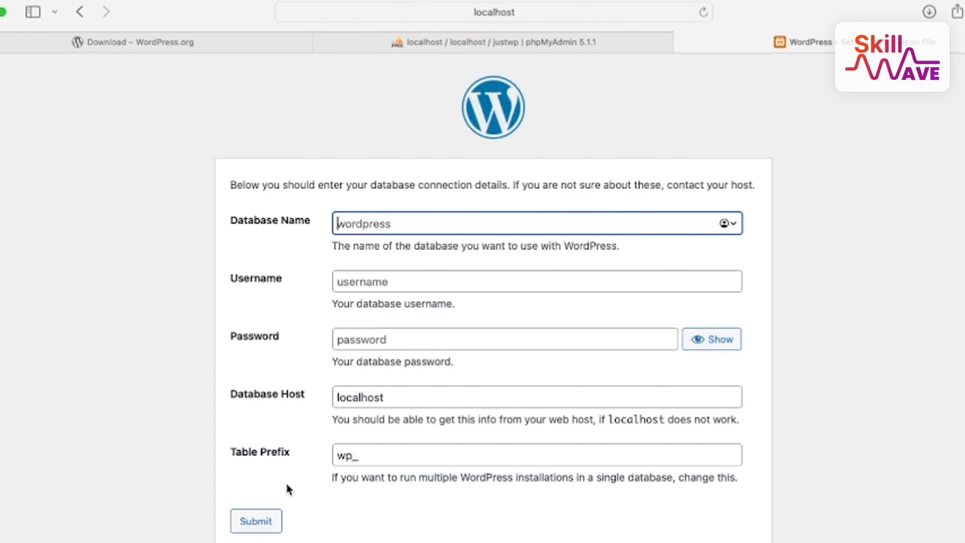
text(justw)
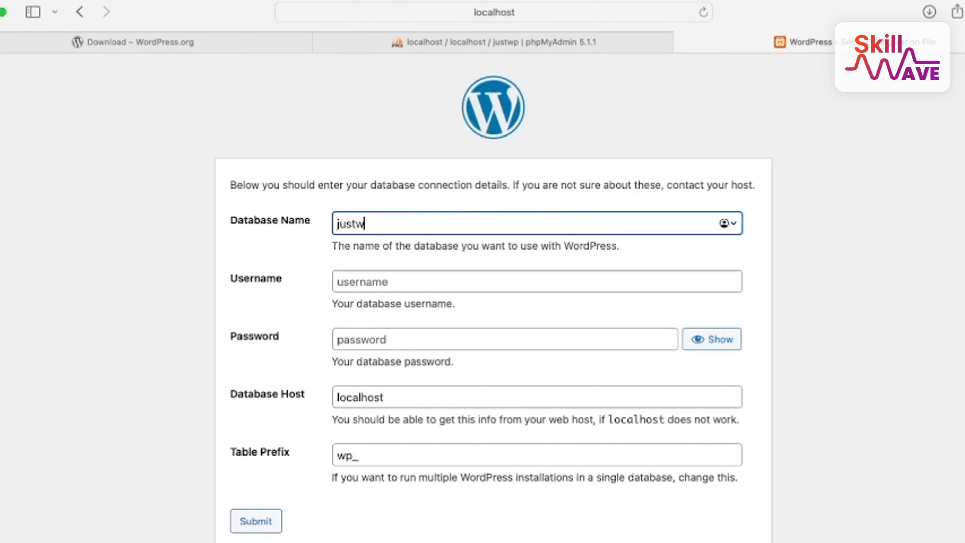
text(p)
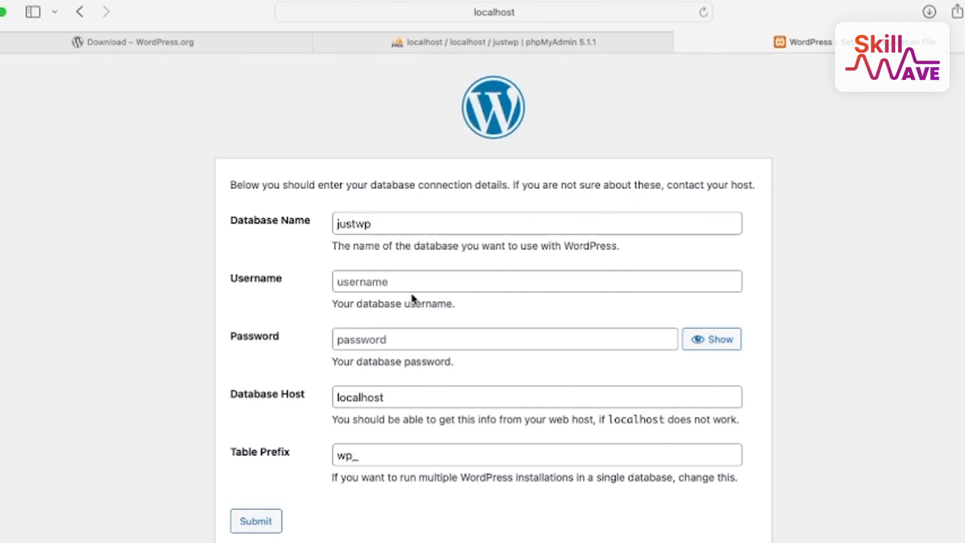
click(535, 281)
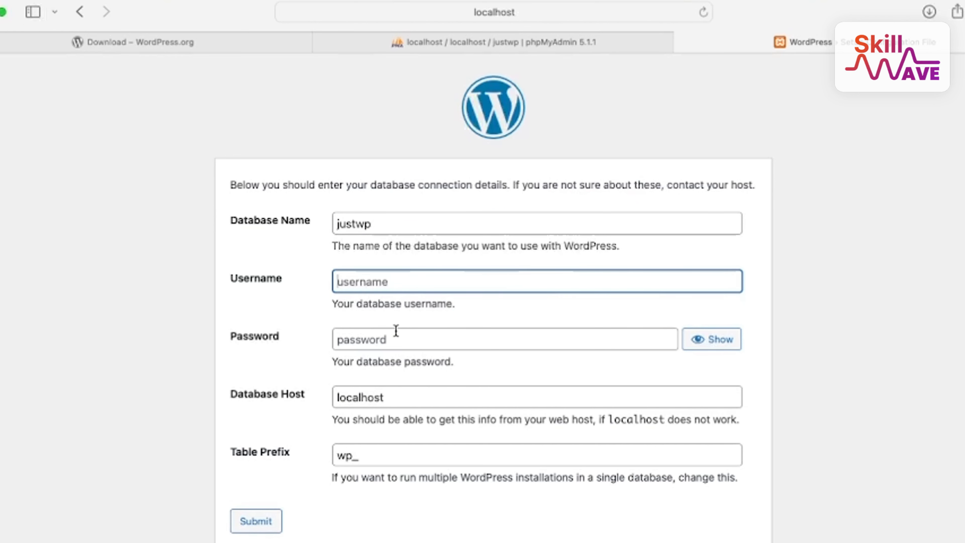
text(roo)
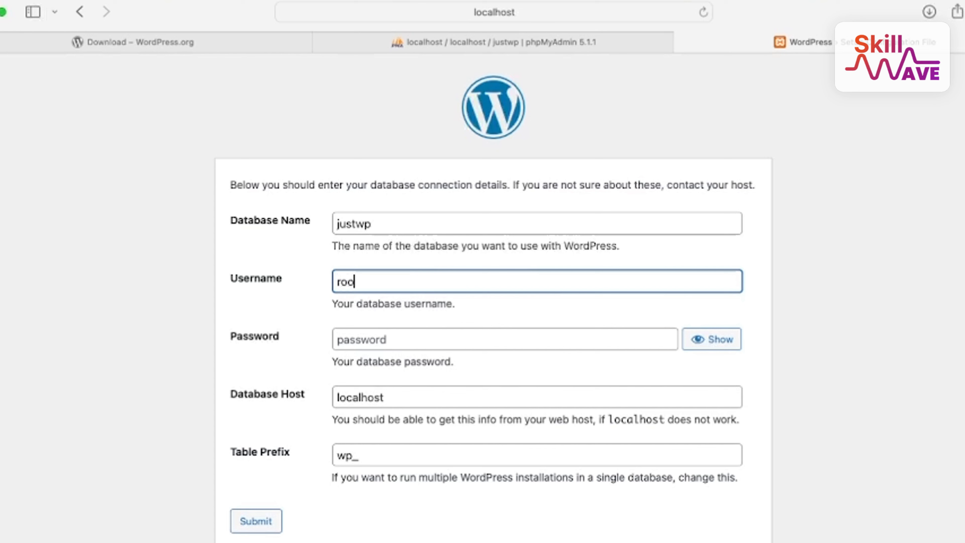
click(504, 339)
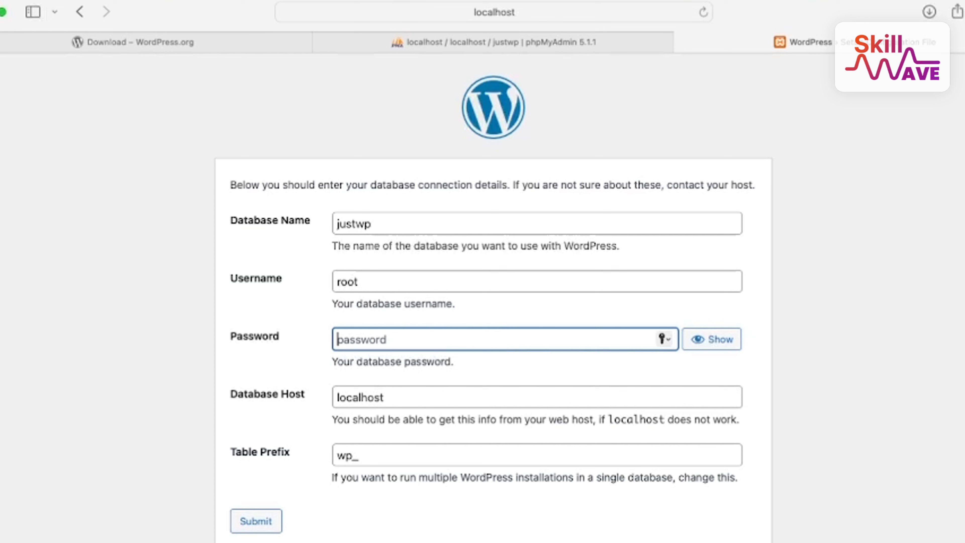
mouse_move(13, 309)
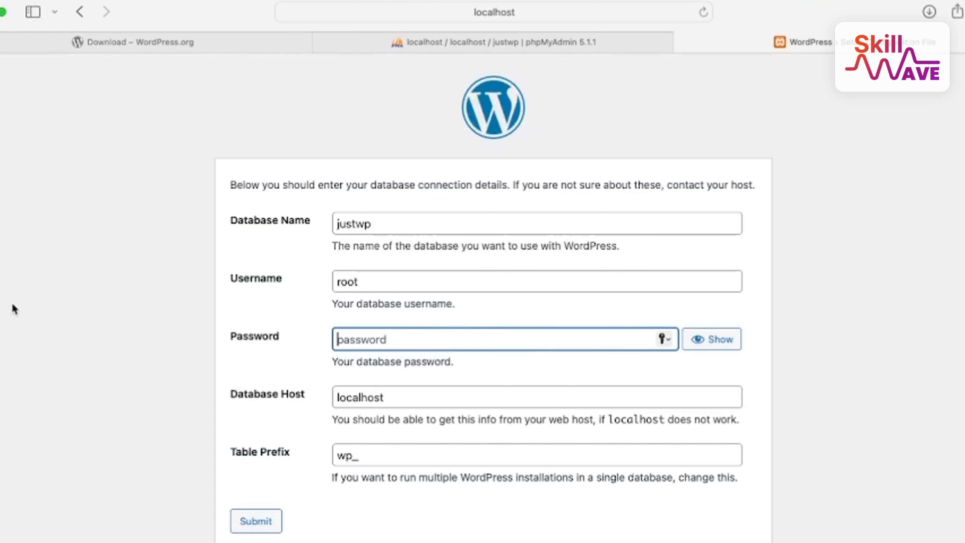
mouse_move(260, 217)
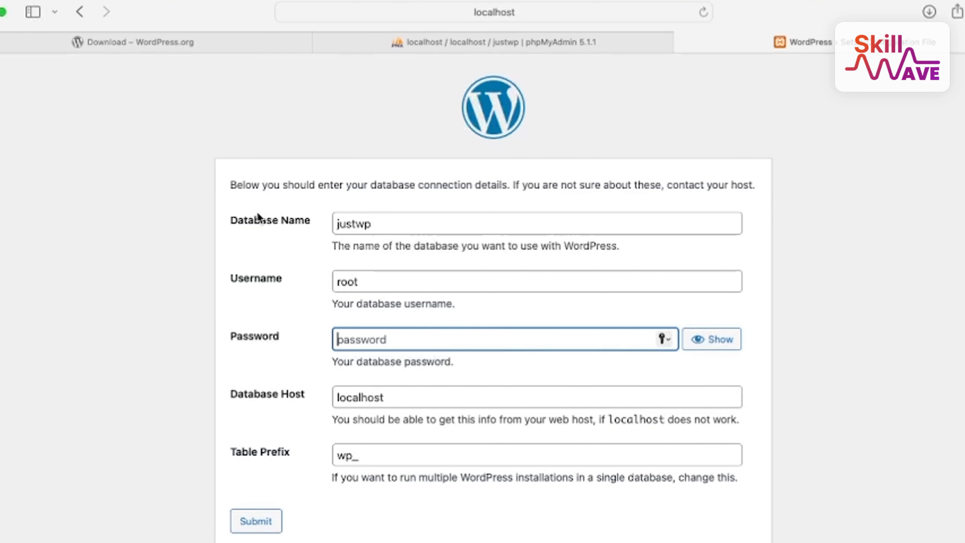
mouse_move(917, 286)
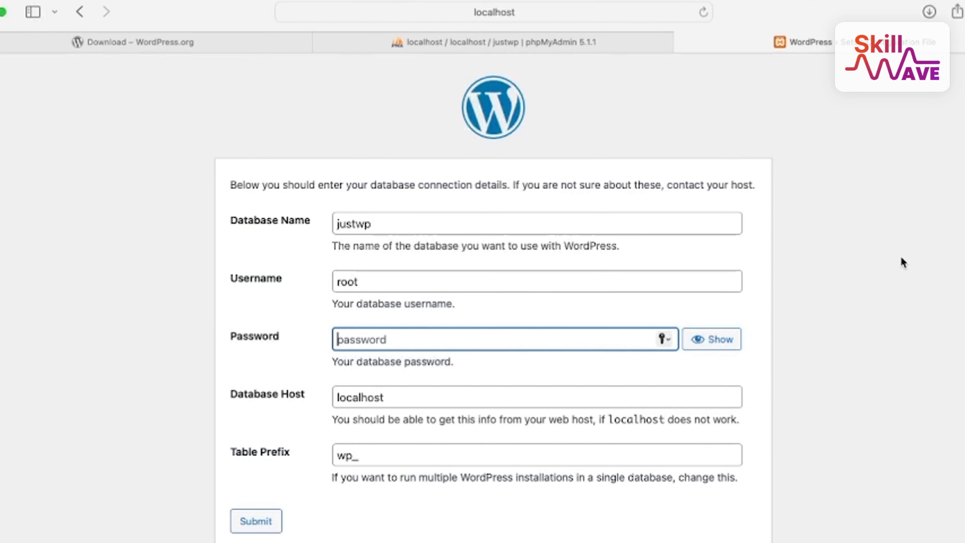
mouse_move(404, 275)
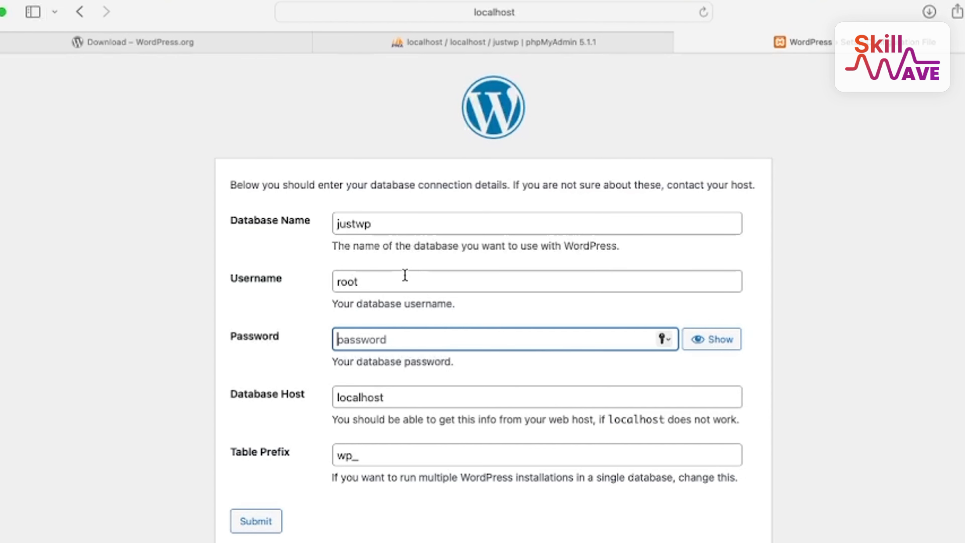
mouse_move(901, 167)
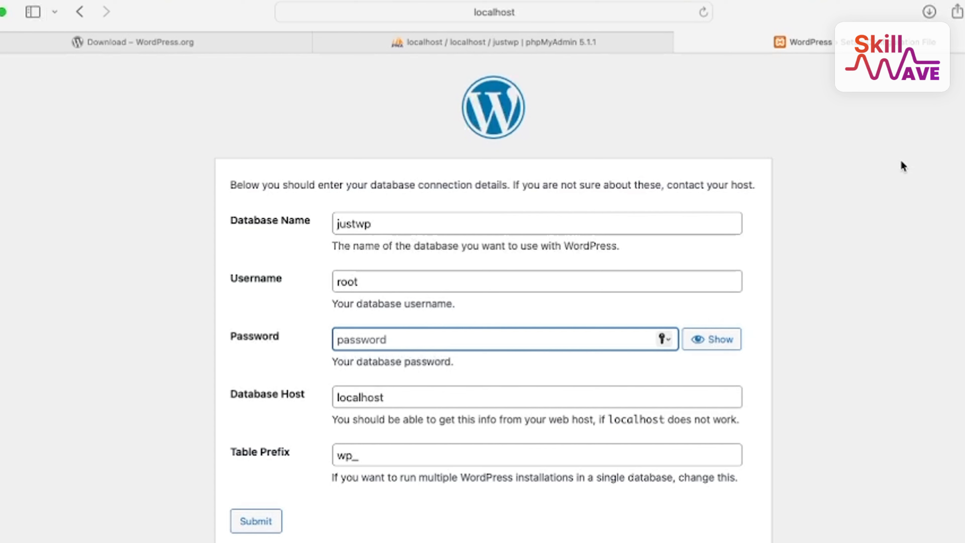
mouse_move(328, 472)
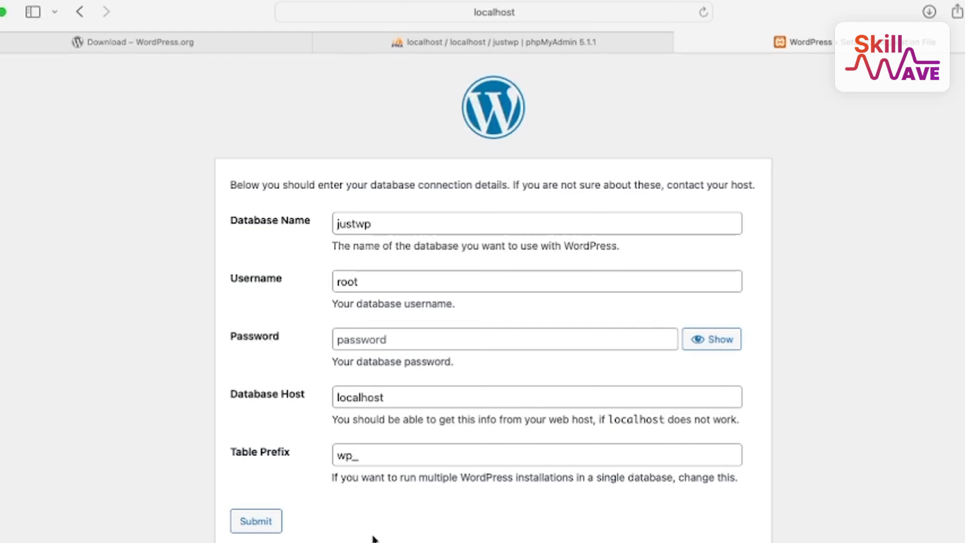
click(255, 520)
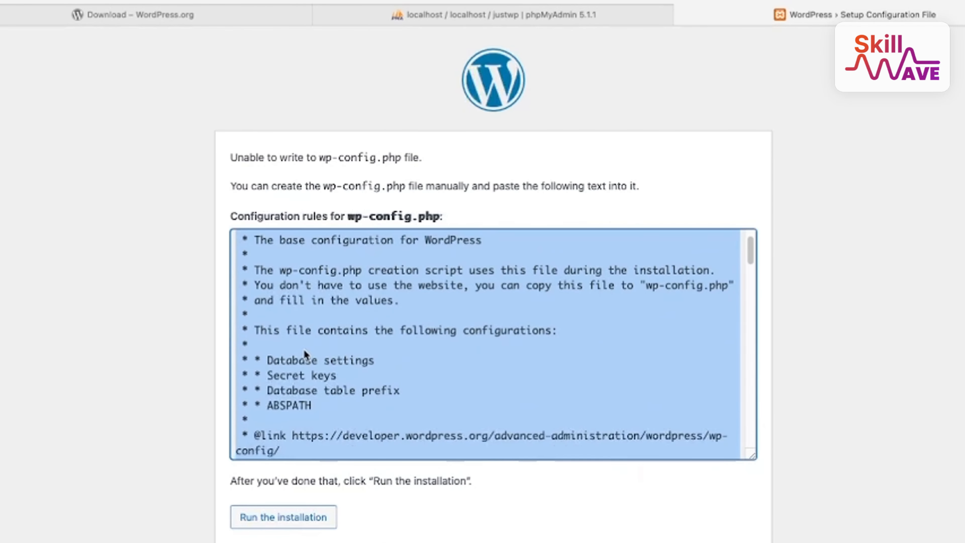
scroll(down, 3)
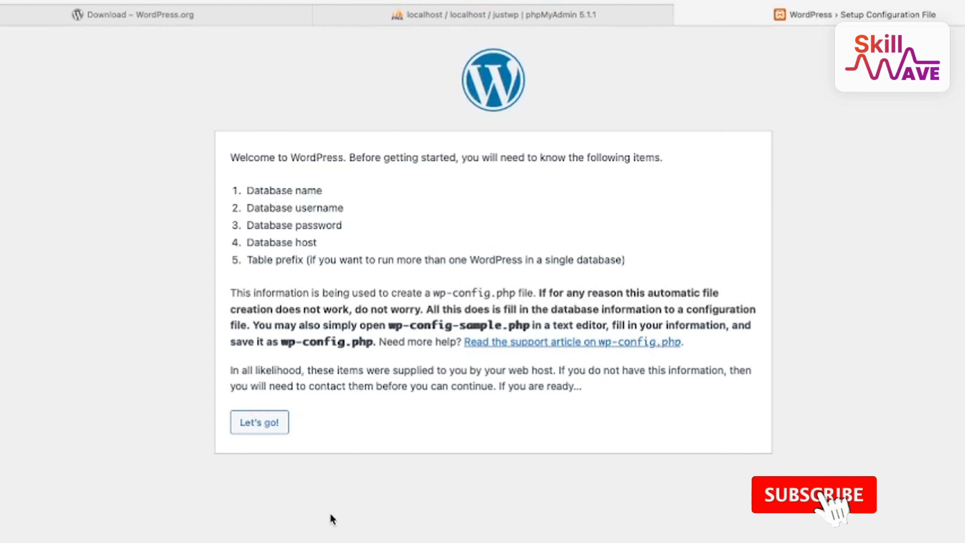
Enter database name justwp and begin username root in the connection form
click(813, 494)
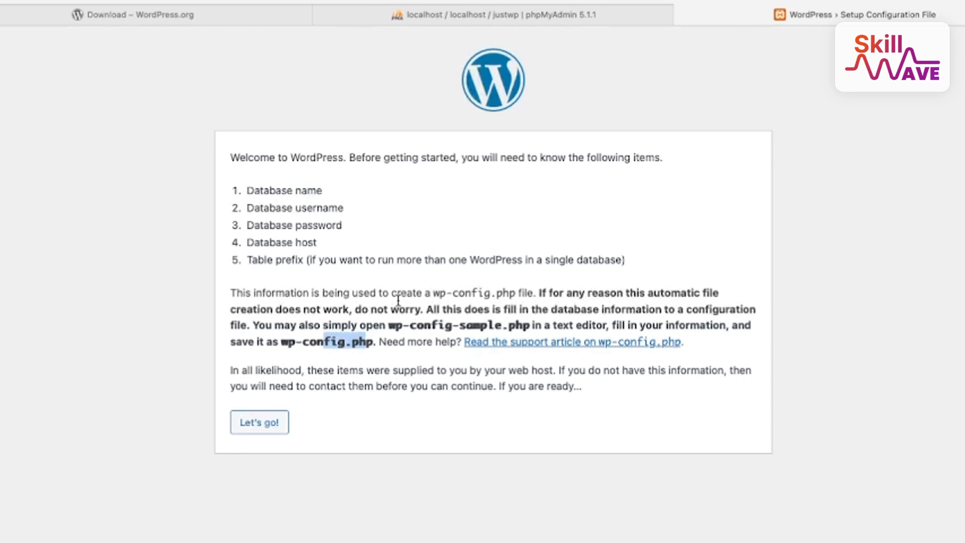
mouse_move(338, 362)
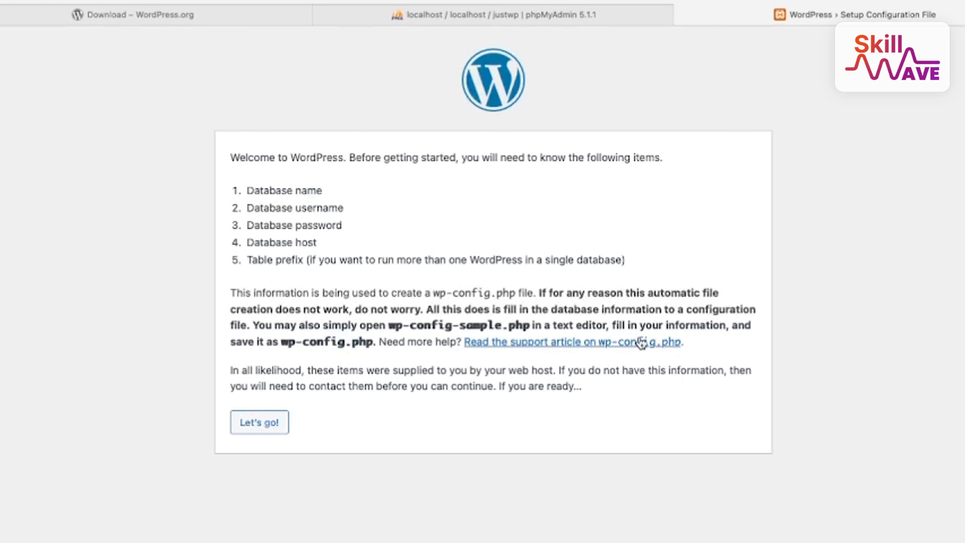
mouse_move(371, 337)
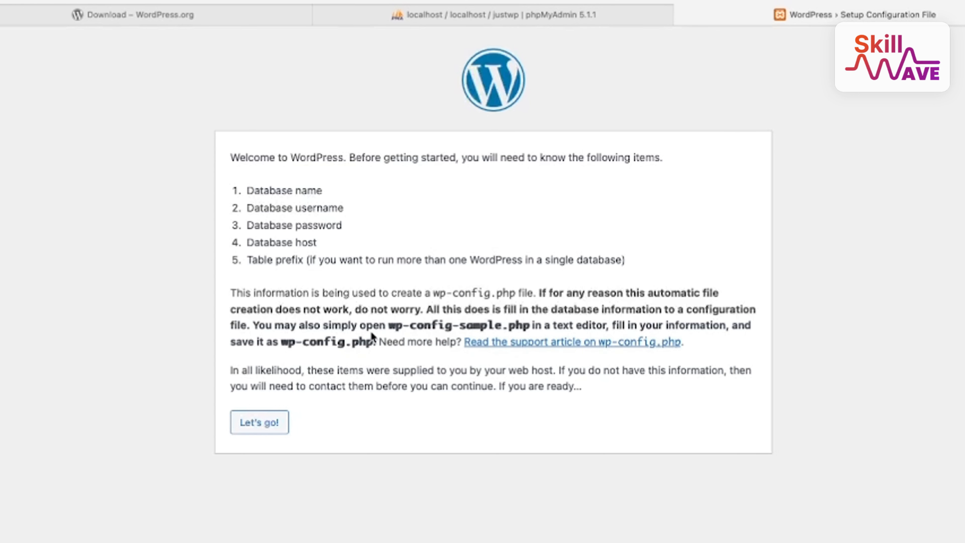
click(258, 421)
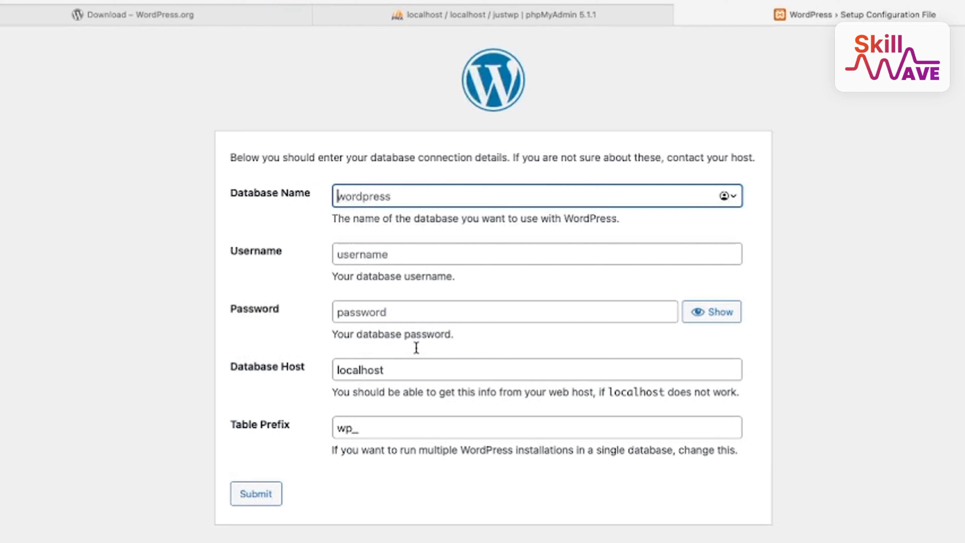
text(justwp)
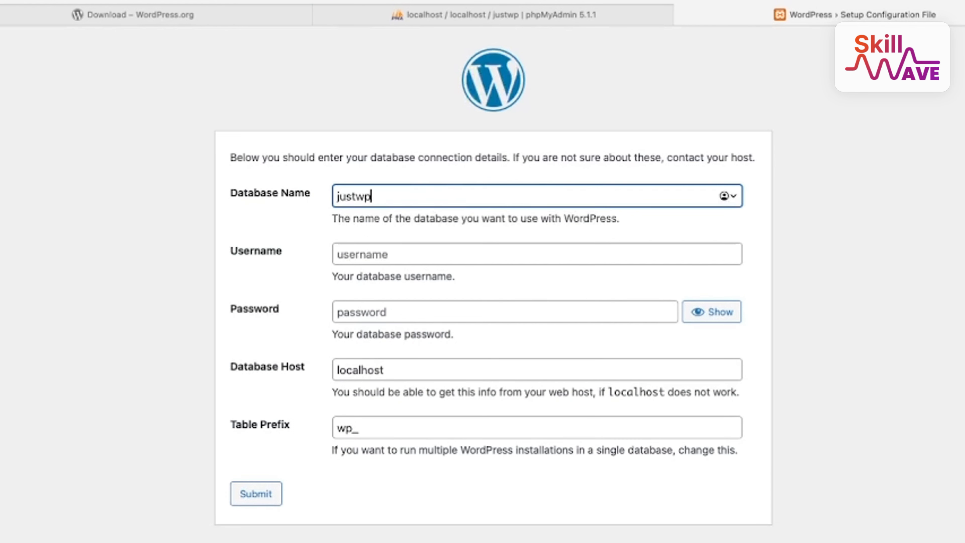
text(ro)
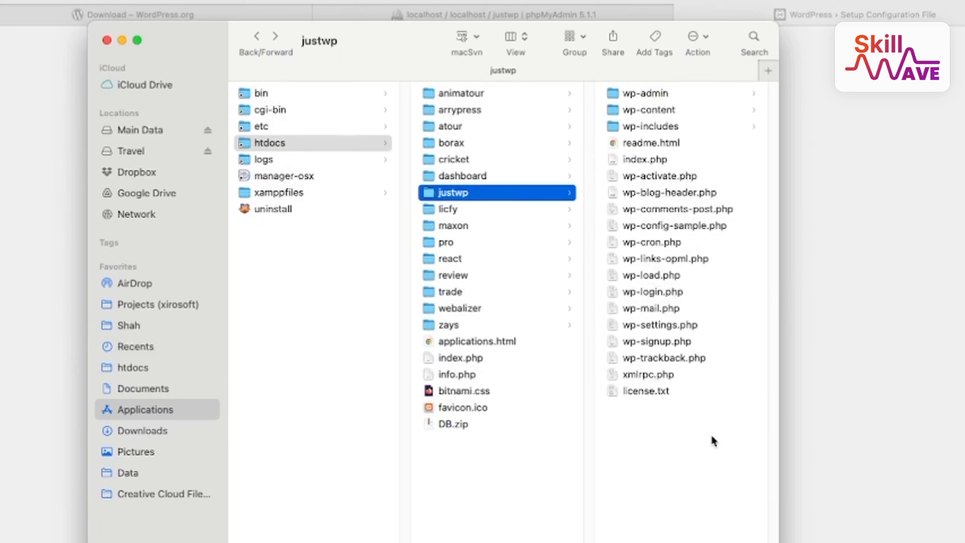
Review the justwp folder and the generated wp-config configuration text
click(489, 225)
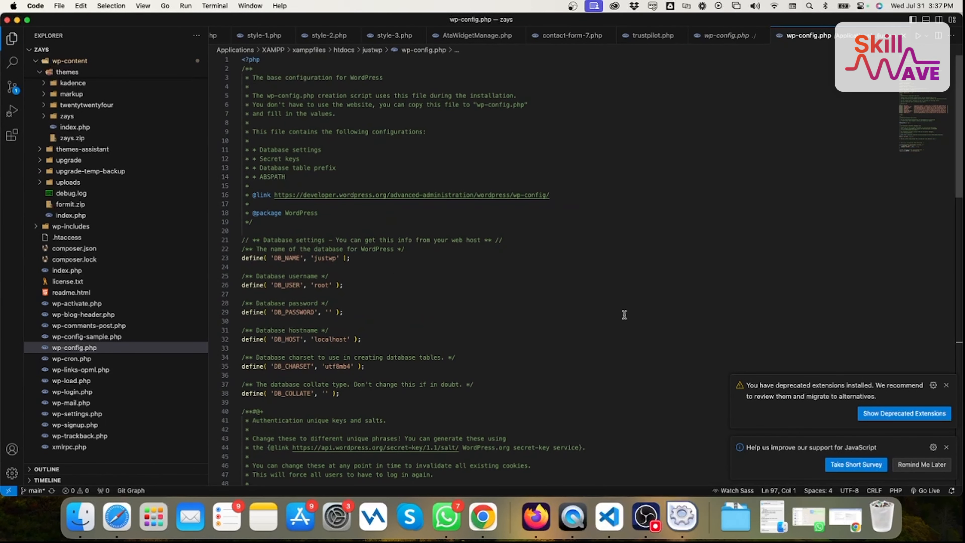
mouse_move(483, 516)
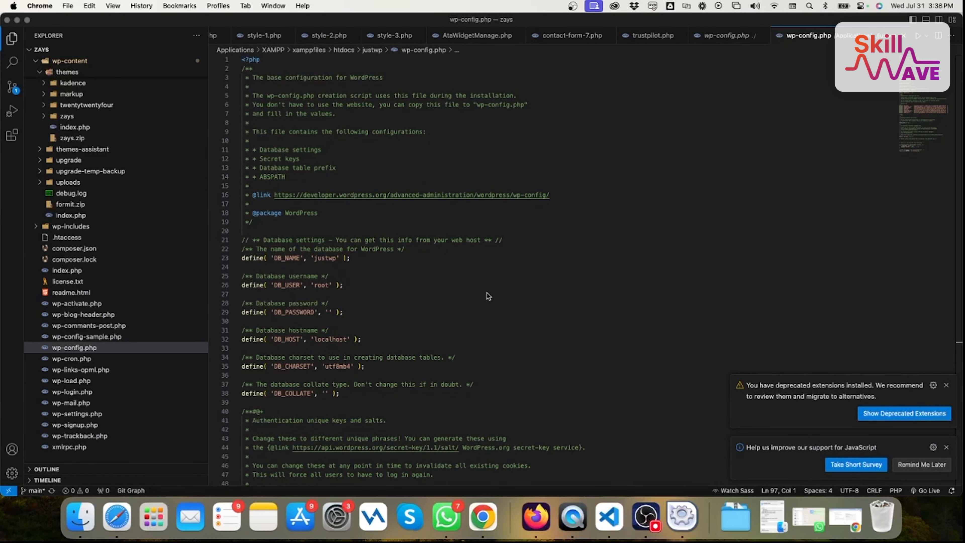
scroll(down, 3)
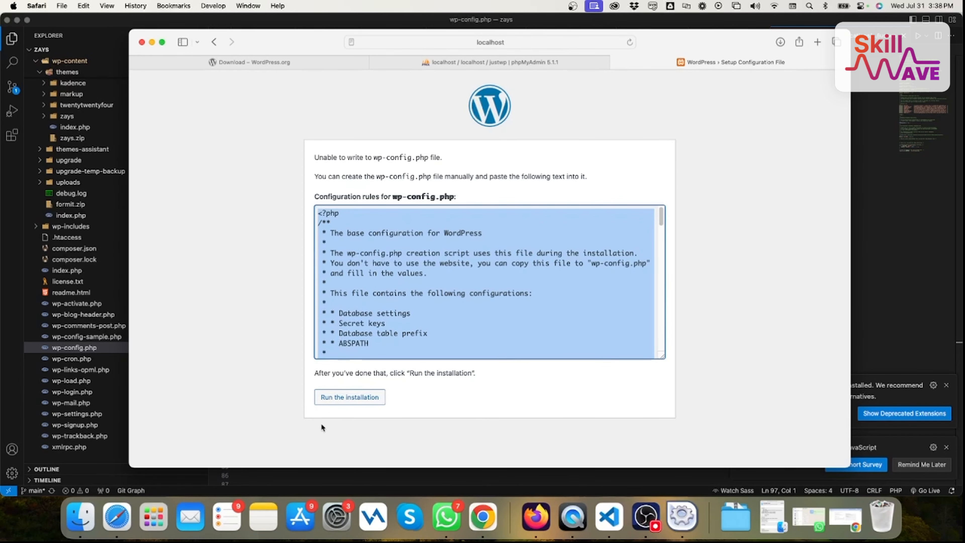
Fill the install form with site title Just Wordpress, username justwp and an email address
click(349, 397)
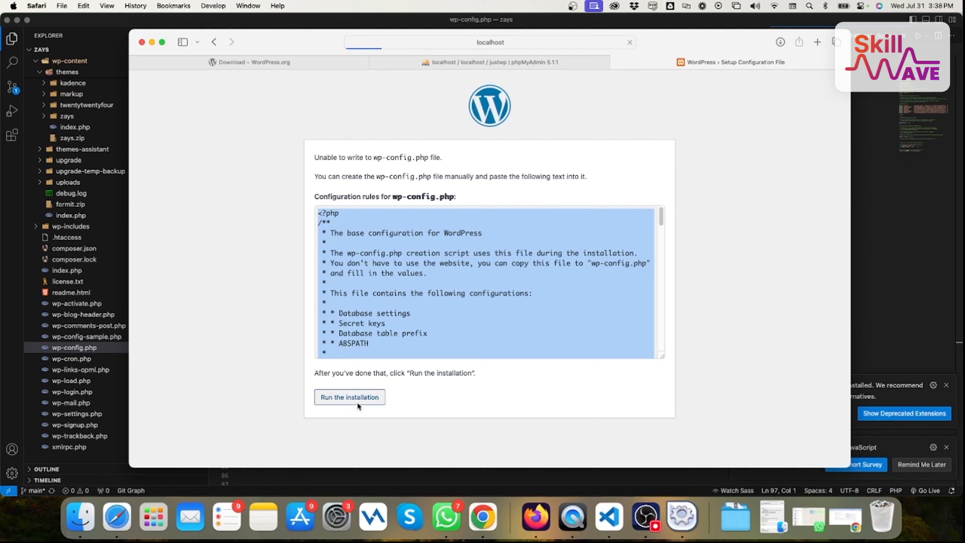
click(348, 397)
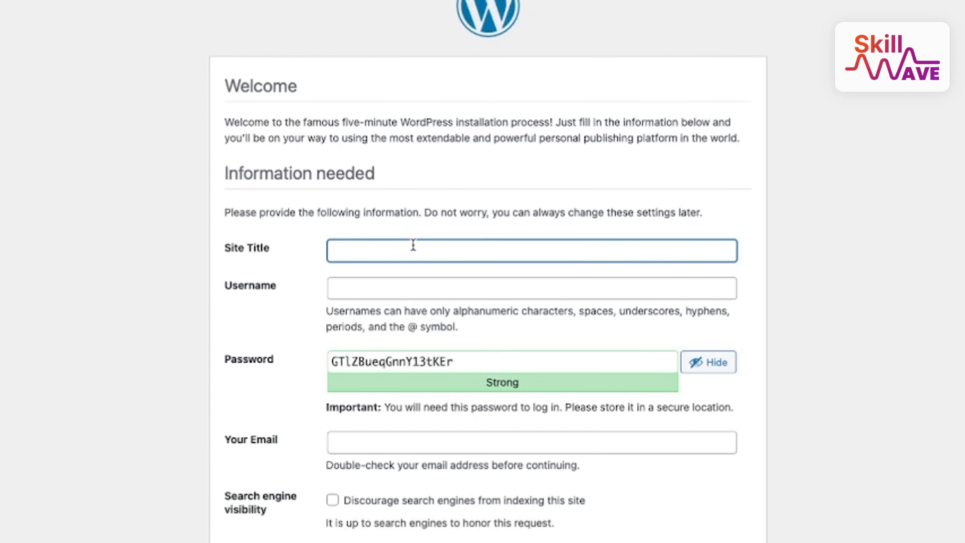
text(Just)
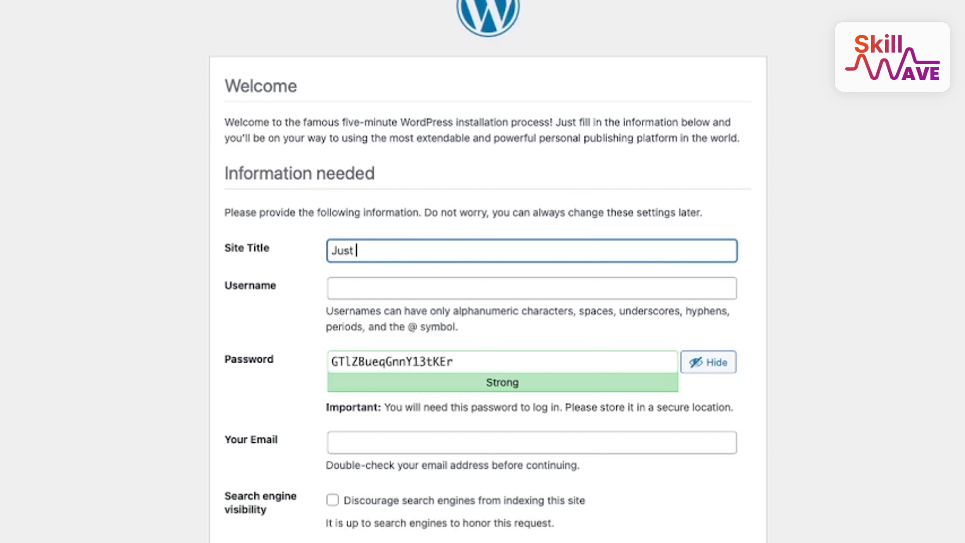
text(Wordpress)
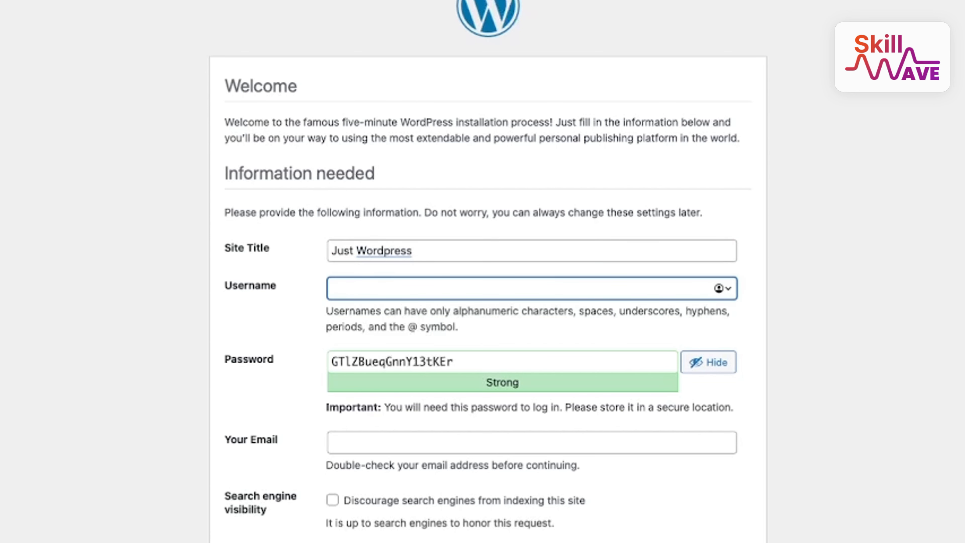
text(justwp)
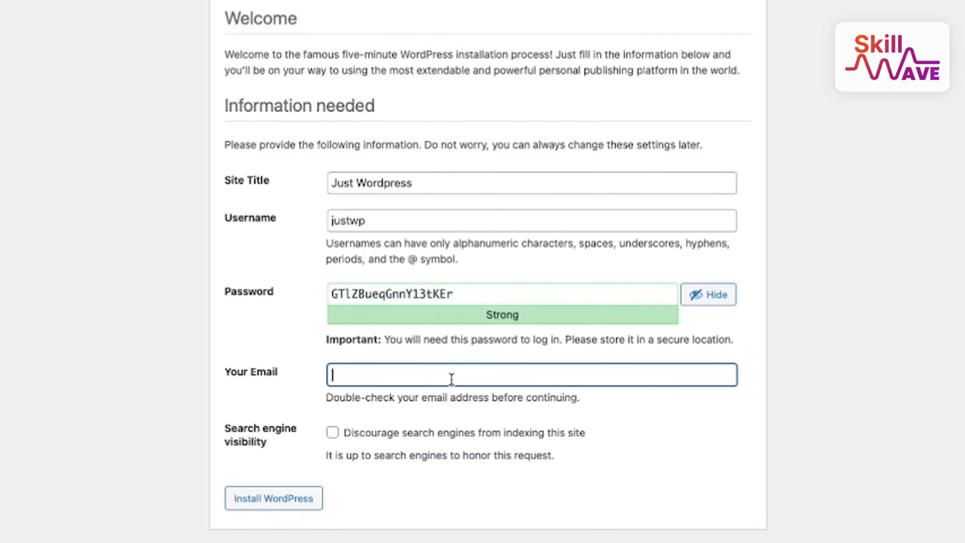
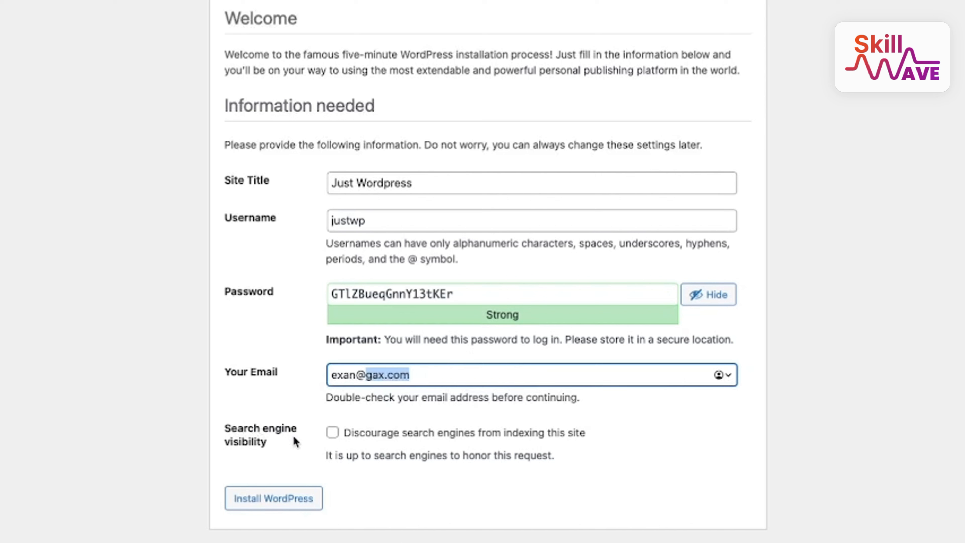
Discourage search engine indexing and install WordPress
click(332, 432)
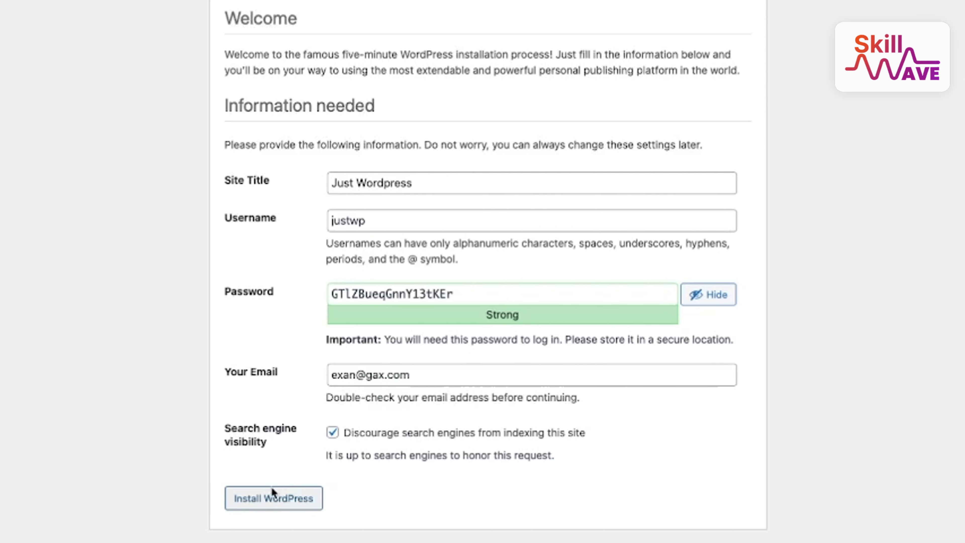
click(274, 498)
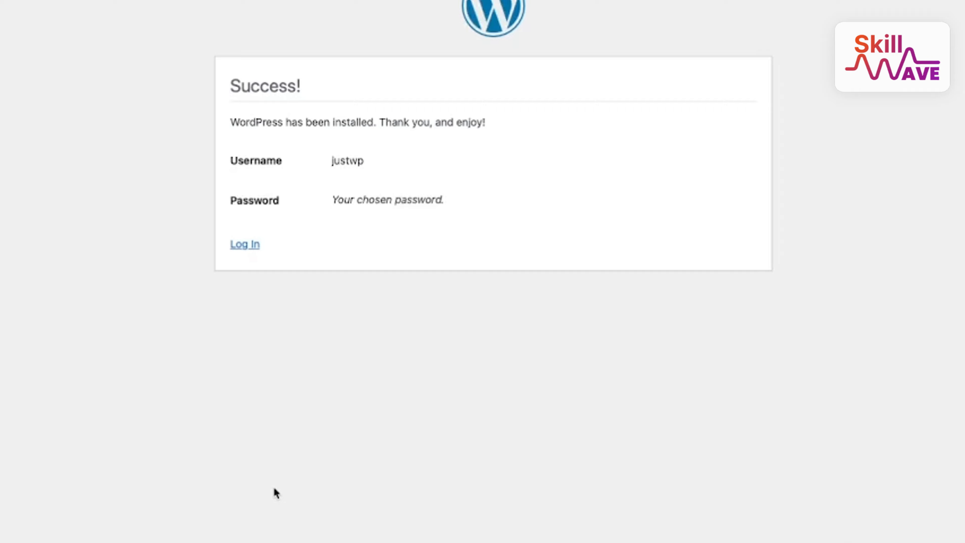
Reach the login page and autofill username justwp from Safari's saved localhost account
click(244, 243)
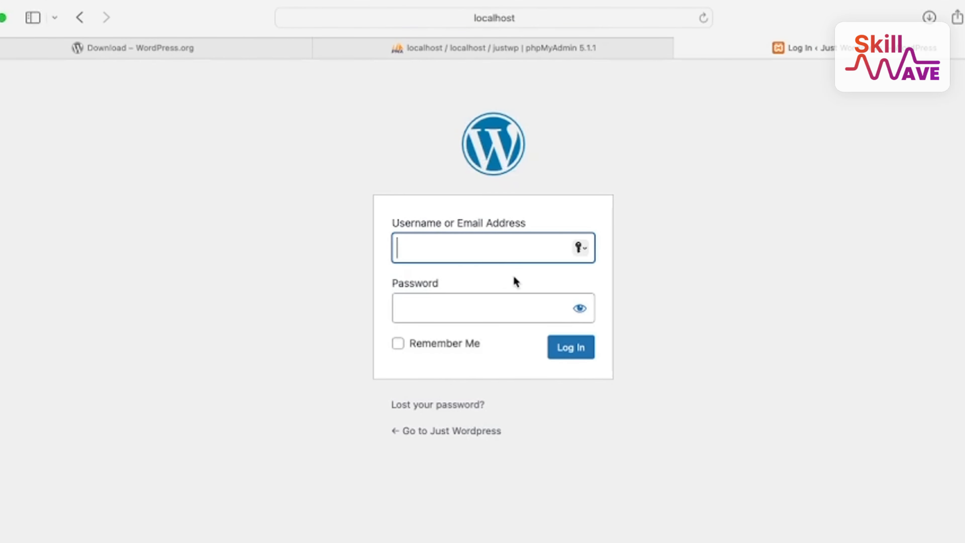
text(just)
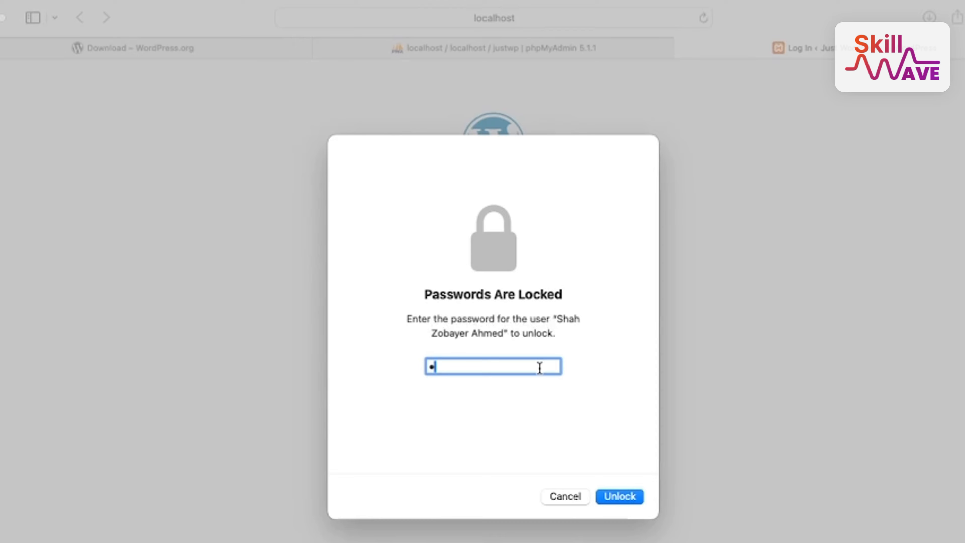
text(password)
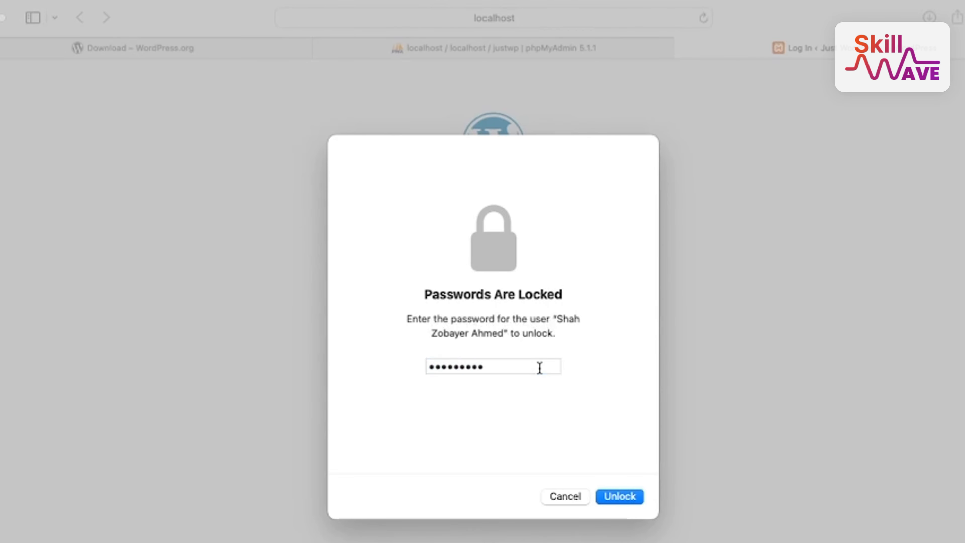
click(618, 496)
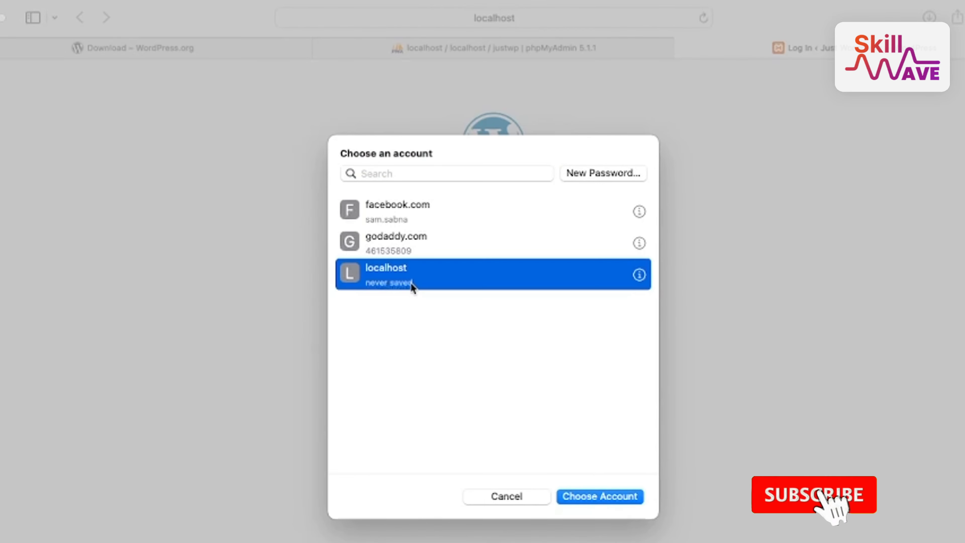
click(598, 496)
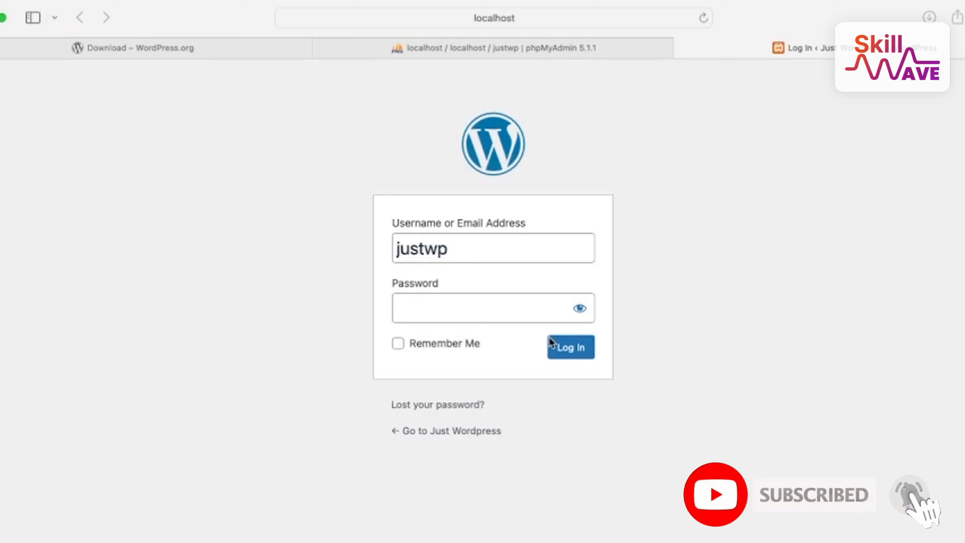
mouse_move(185, 152)
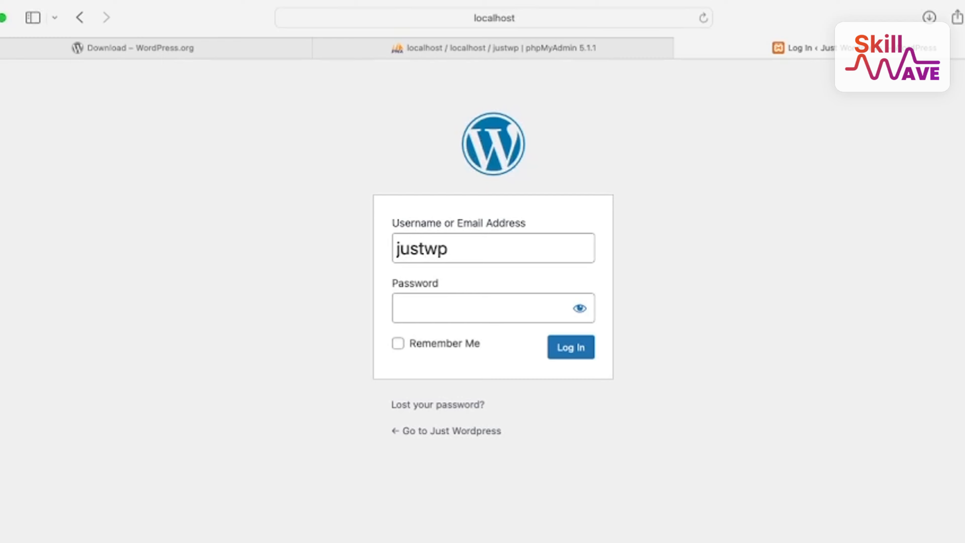
mouse_move(461, 48)
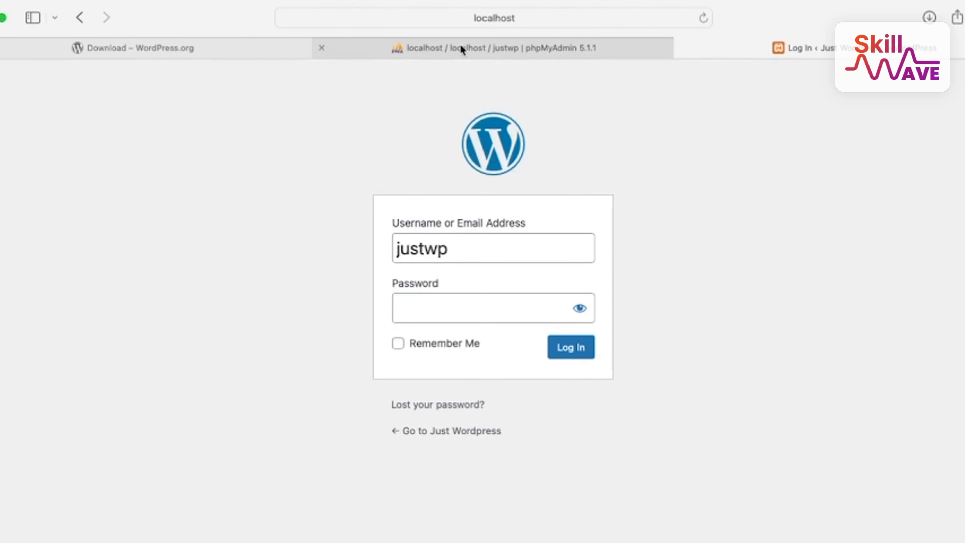
Reset the justwp user_pass in wp_users to an MD5 hash of the new password via phpMyAdmin
click(493, 49)
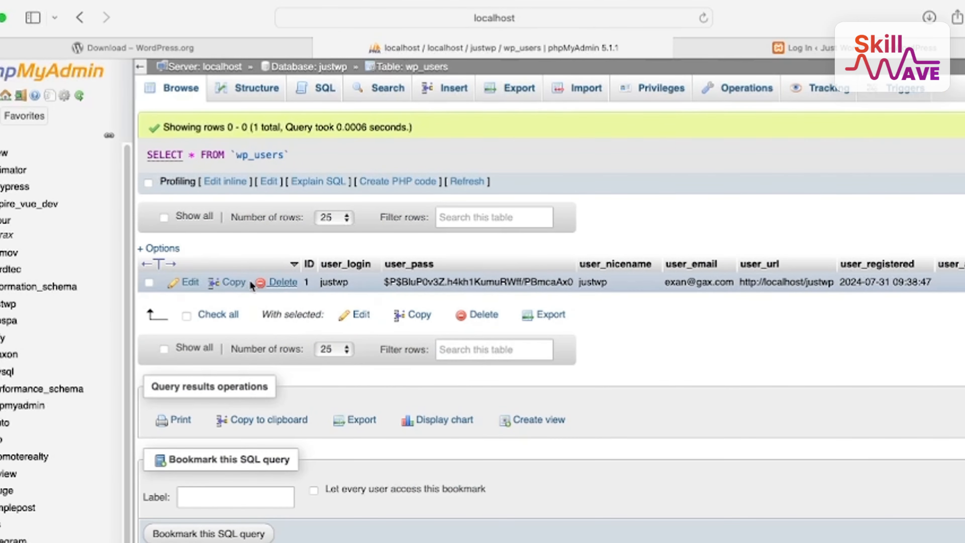
click(190, 282)
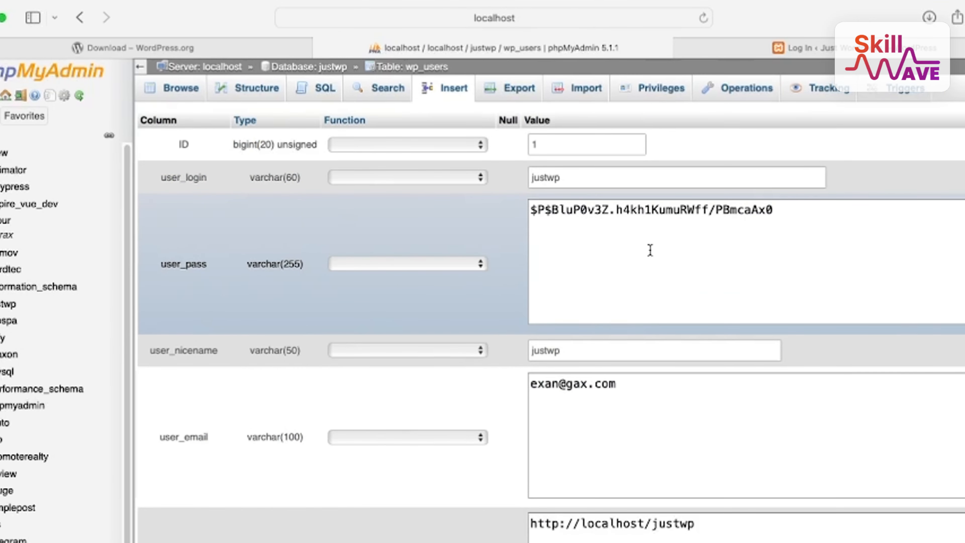
click(406, 263)
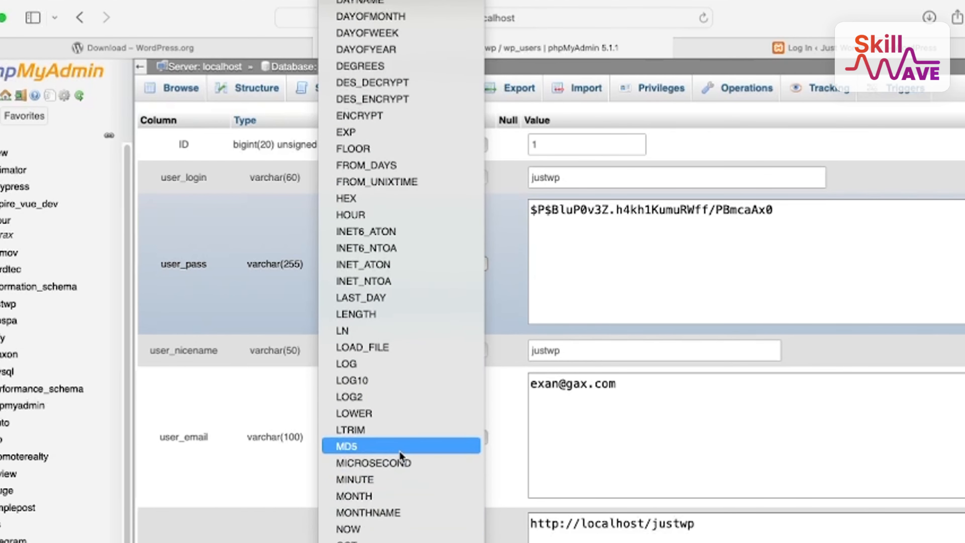
click(347, 446)
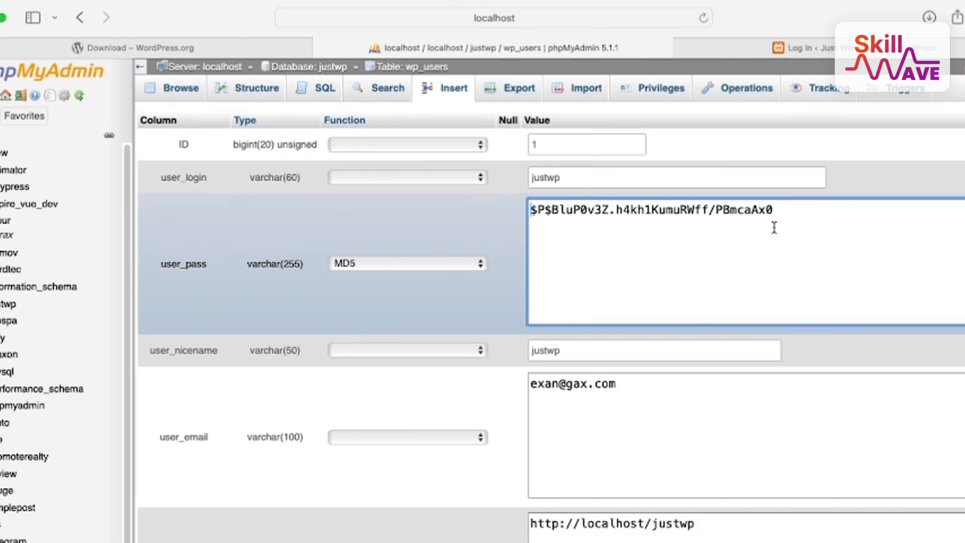
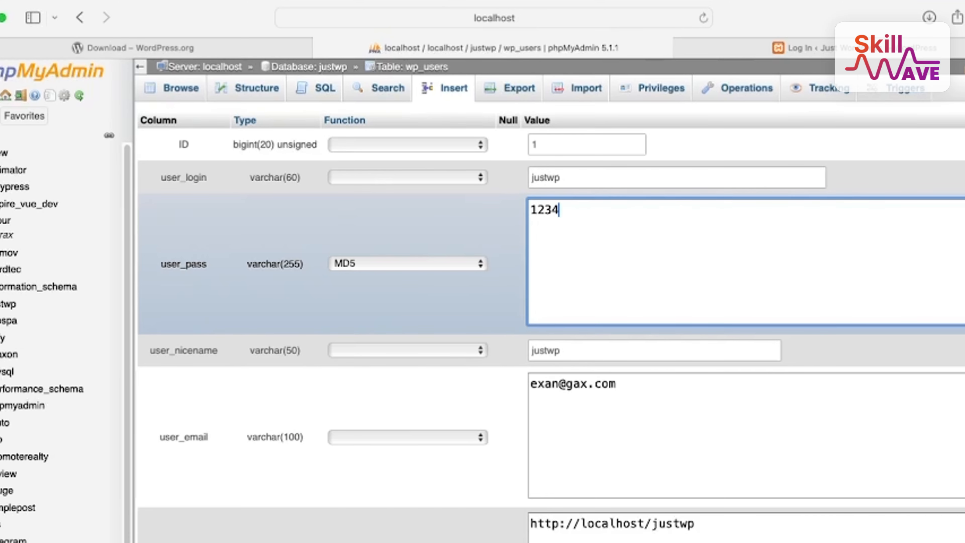
scroll(down, 3)
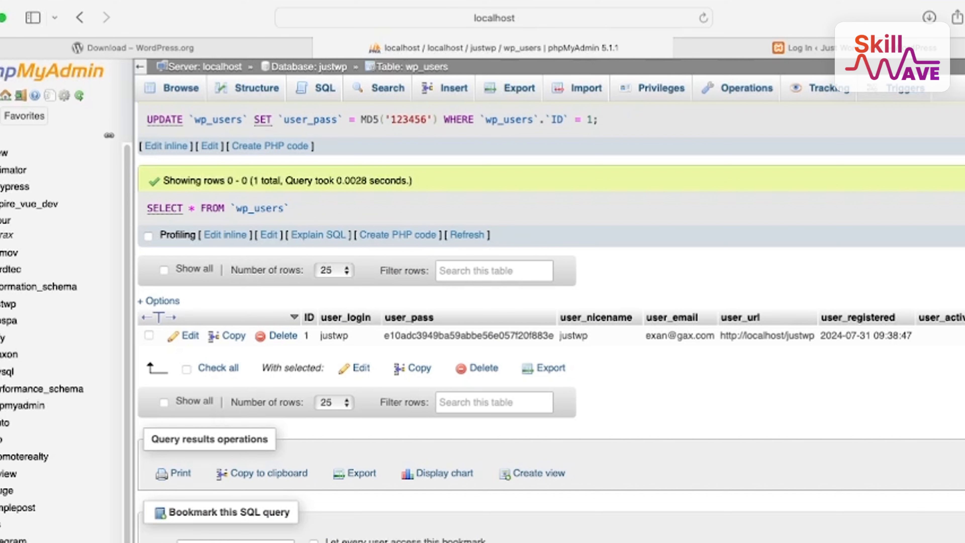
mouse_move(359, 203)
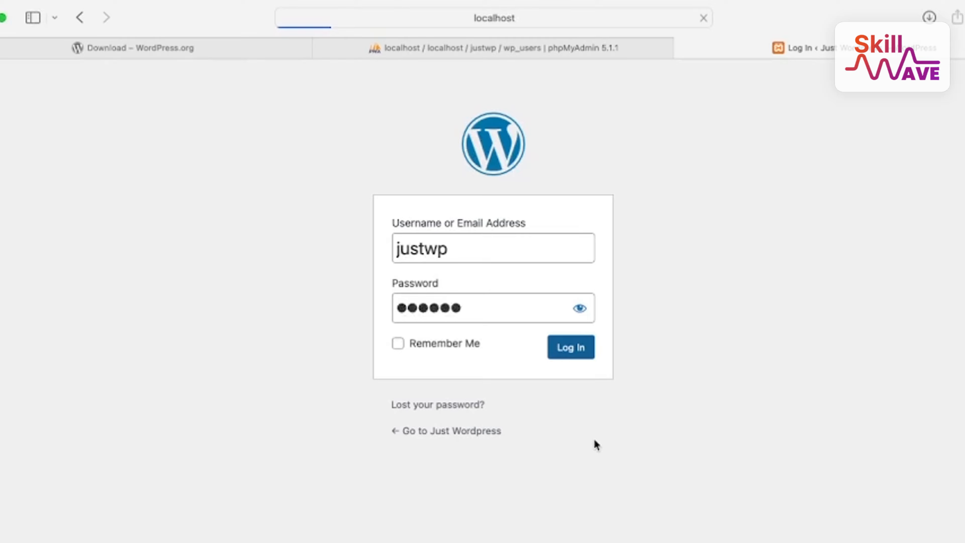
Log in as justwp and reach the Just Wordpress dashboard
click(570, 346)
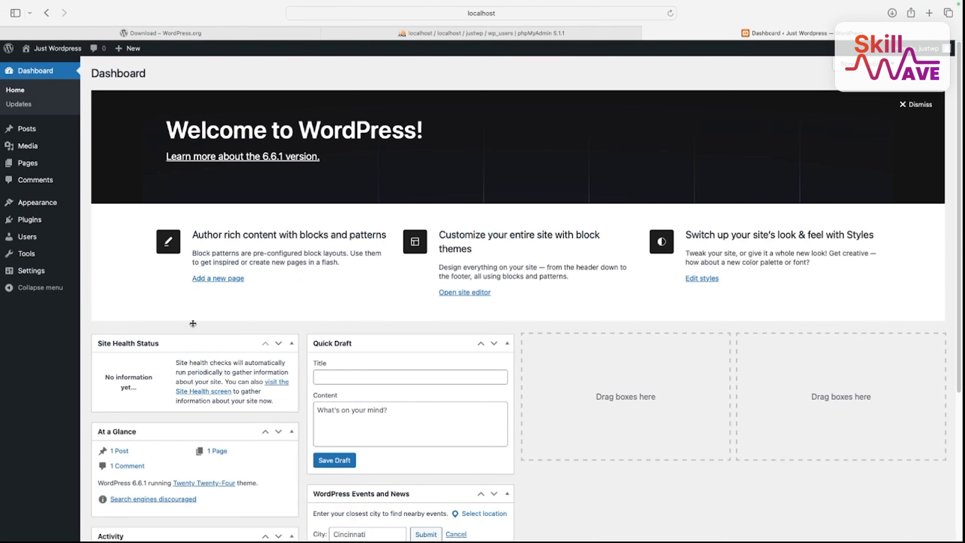
mouse_move(657, 179)
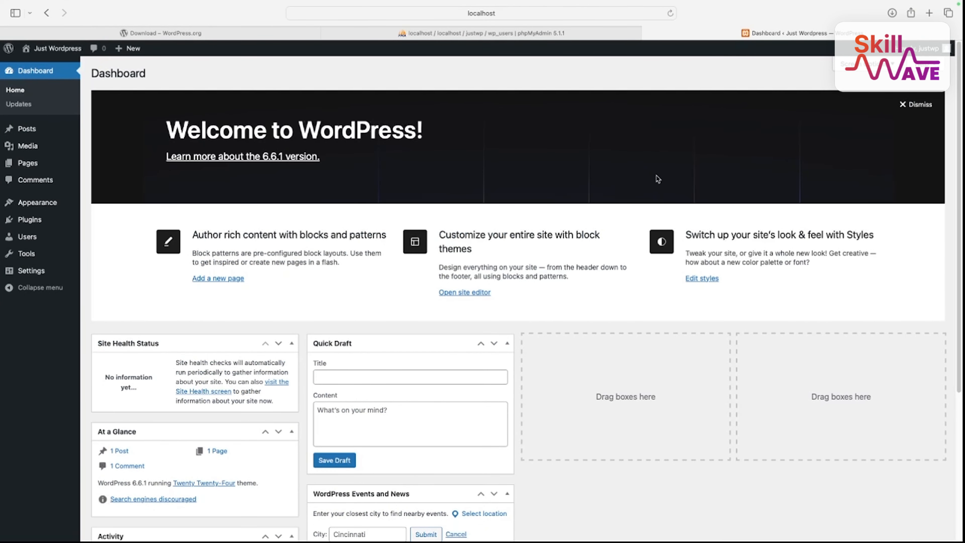
mouse_move(542, 194)
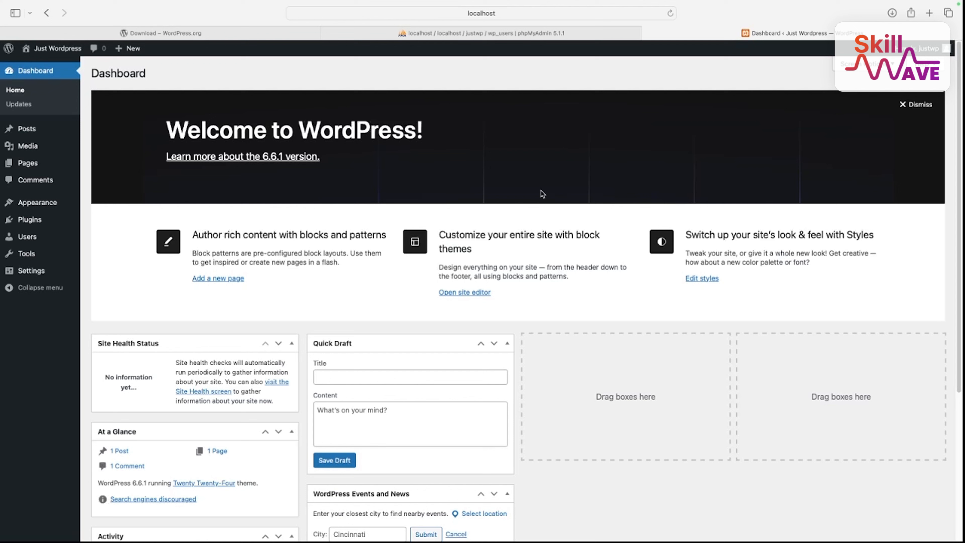